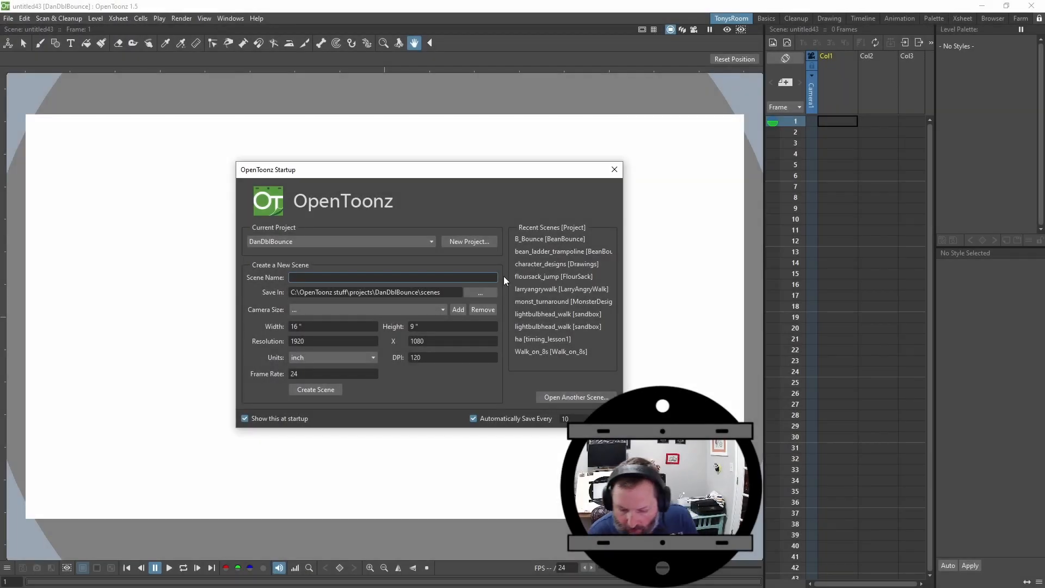
- Create the new scene dbl_bounce from the Startup dialog
{"action": "type", "text": "dbl_bounce"}
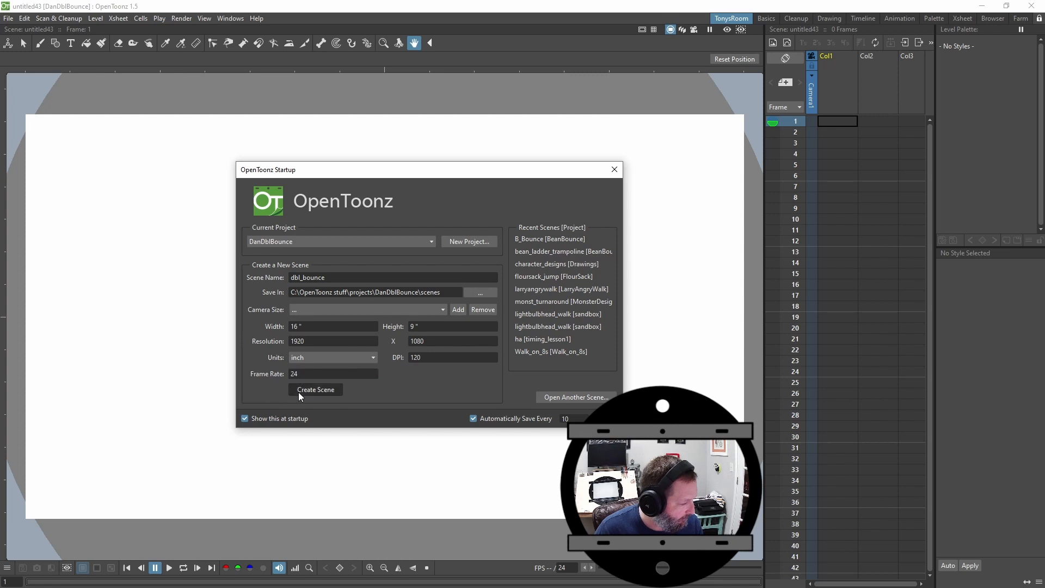
{"action": "left_click", "coordinate": [316, 389]}
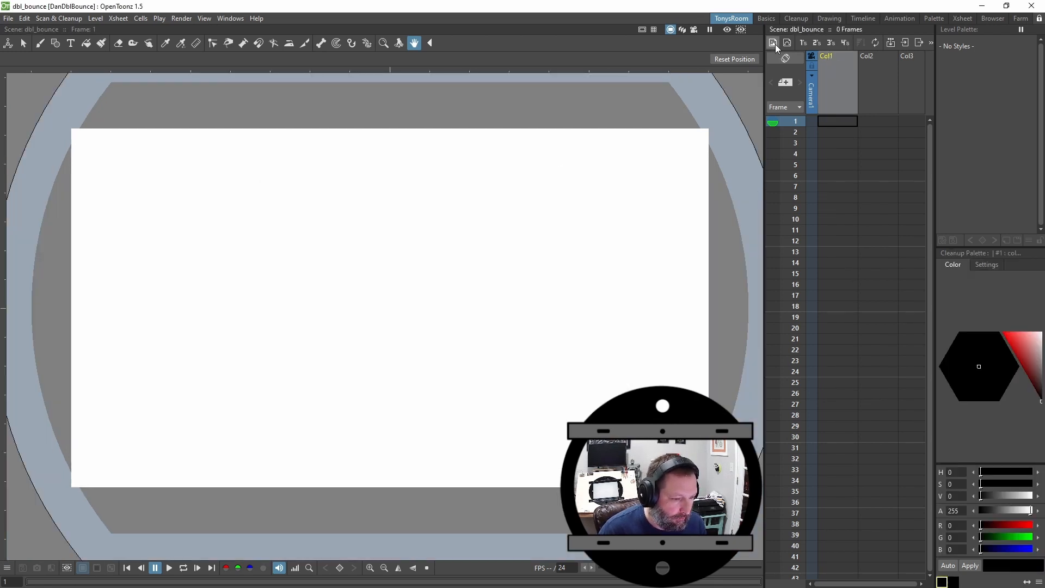
- Add a new raster level named bg at frame 1 of the first column
{"action": "left_click", "coordinate": [773, 42]}
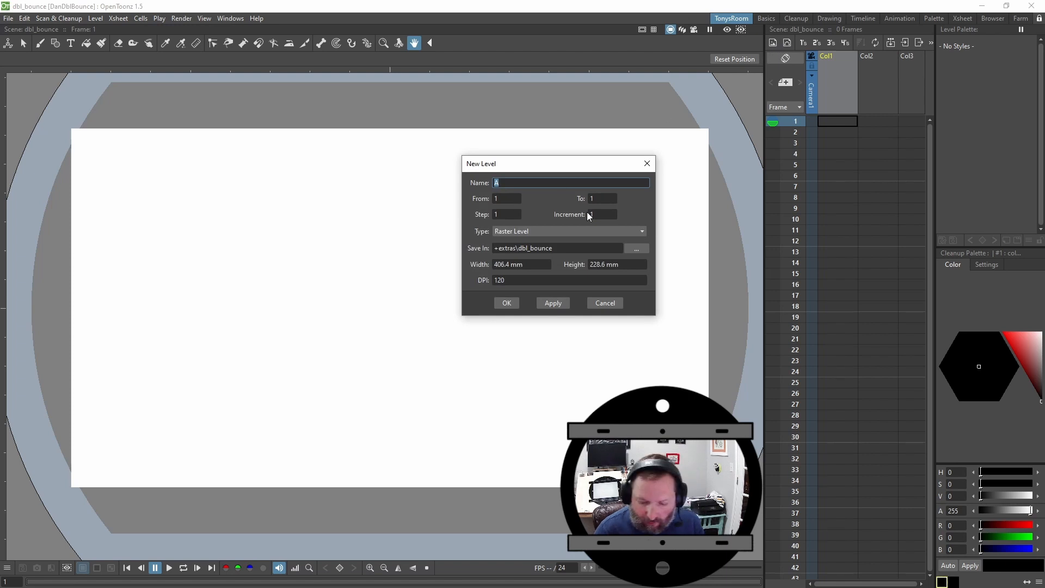
{"action": "type", "text": "bg"}
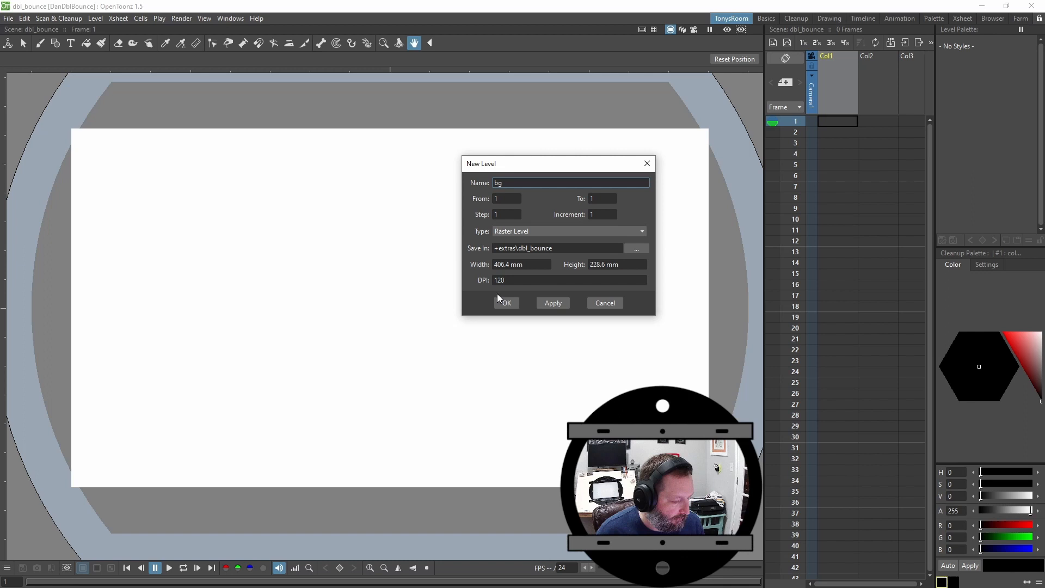
{"action": "left_click", "coordinate": [505, 303]}
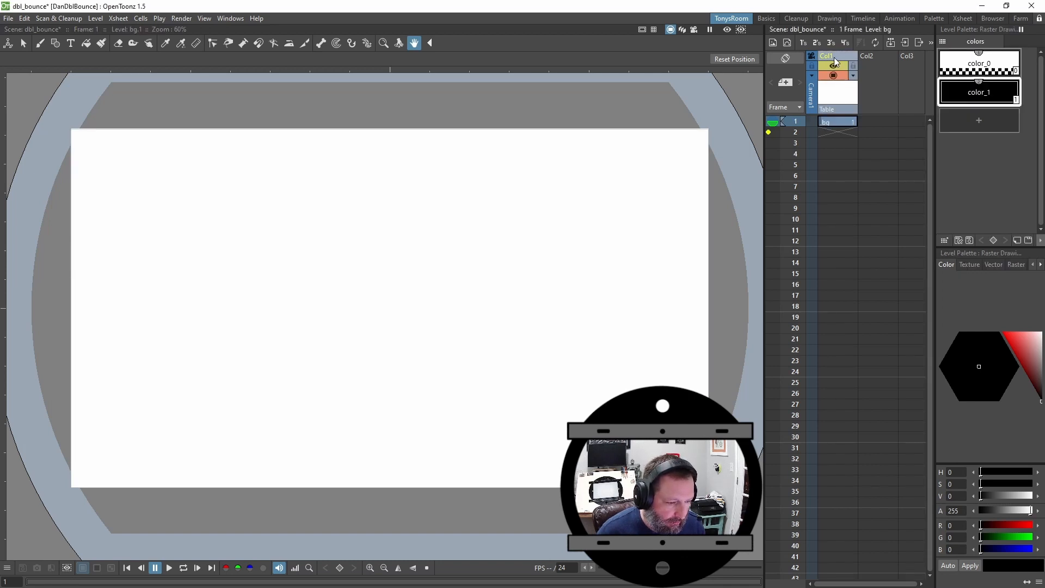
{"action": "mouse_move", "coordinate": [829, 56]}
{"action": "type", "text": "BG"}
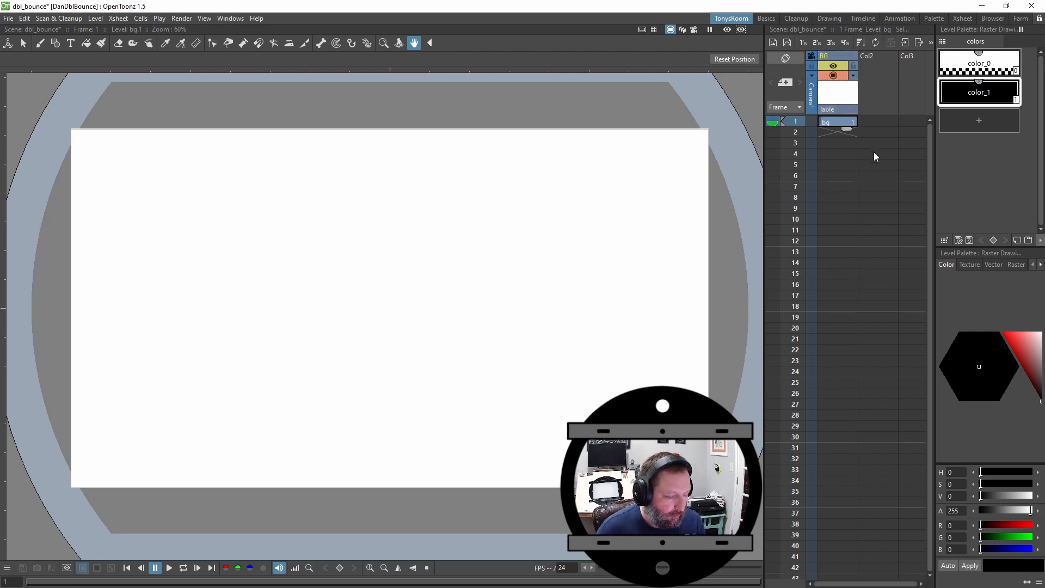
{"action": "mouse_move", "coordinate": [865, 168]}
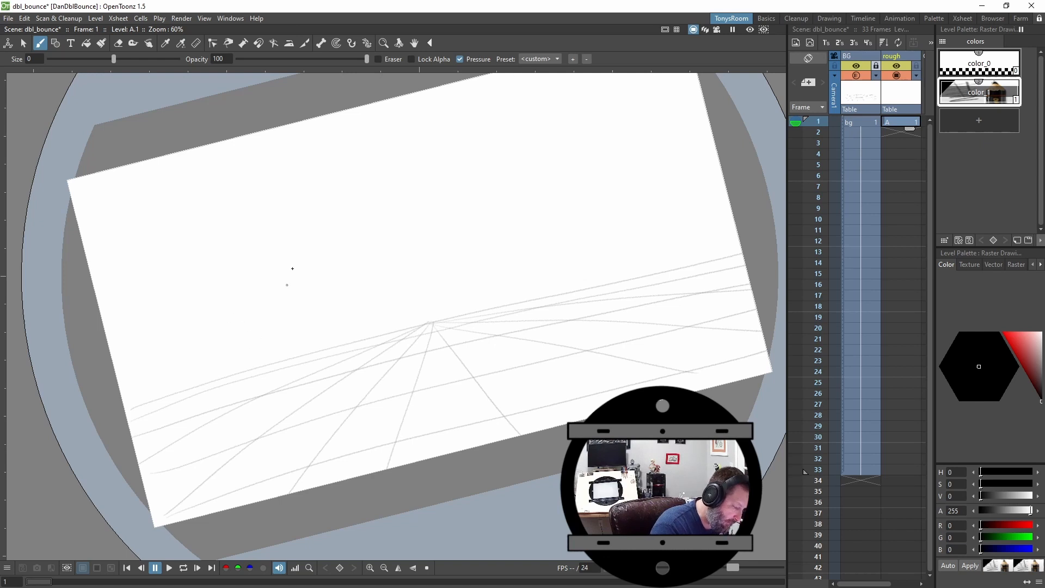
- Draw the 1–17 timing line with circled end ticks and the 'down' label
{"action": "left_click_drag", "start_coordinate": [230, 212], "coordinate": [418, 147]}
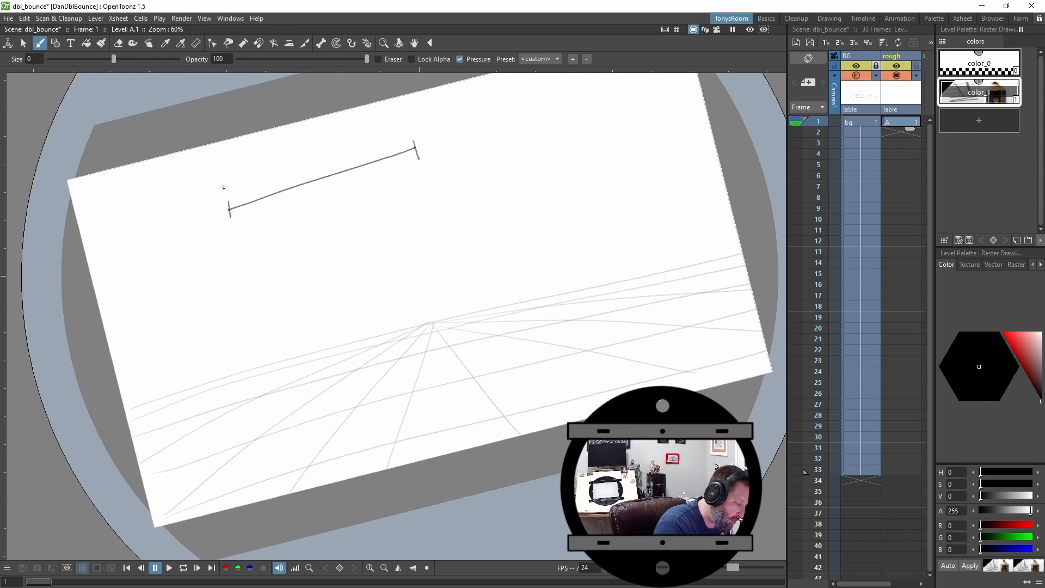
{"action": "left_click_drag", "start_coordinate": [219, 193], "coordinate": [226, 182]}
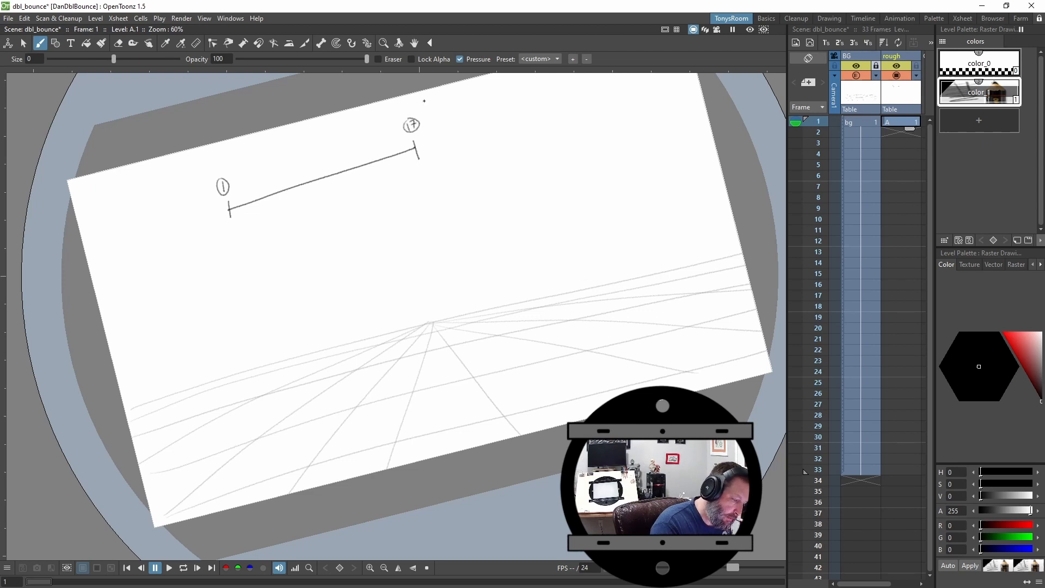
{"action": "mouse_move", "coordinate": [200, 165]}
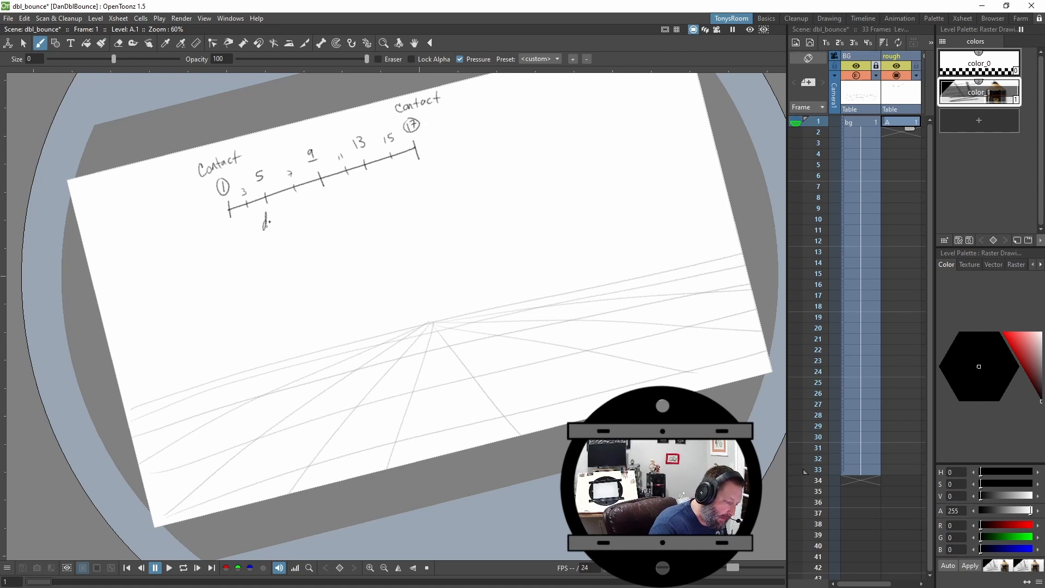
{"action": "left_click_drag", "start_coordinate": [263, 220], "coordinate": [289, 220]}
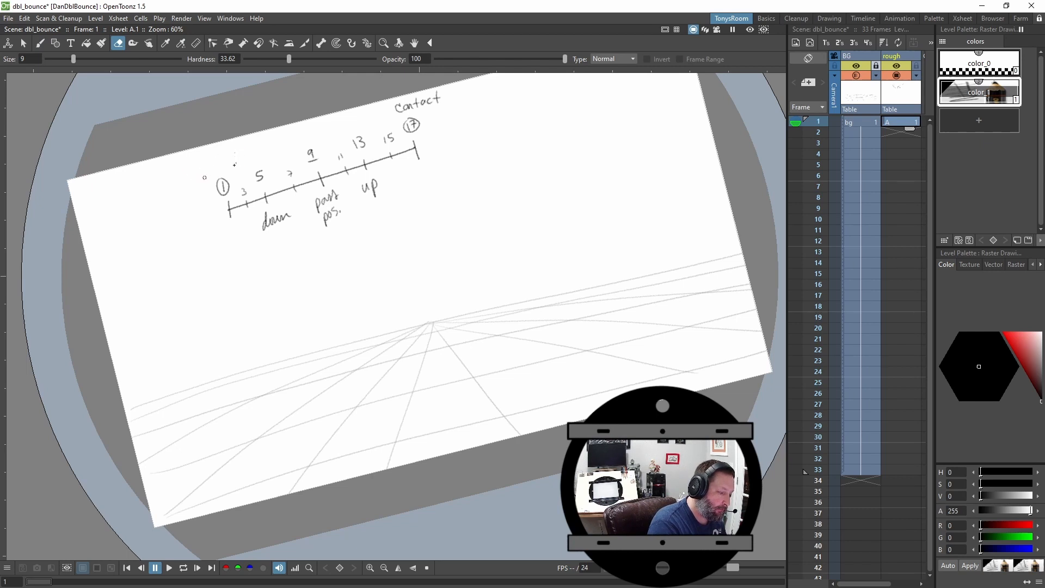
{"action": "left_click", "coordinate": [39, 42]}
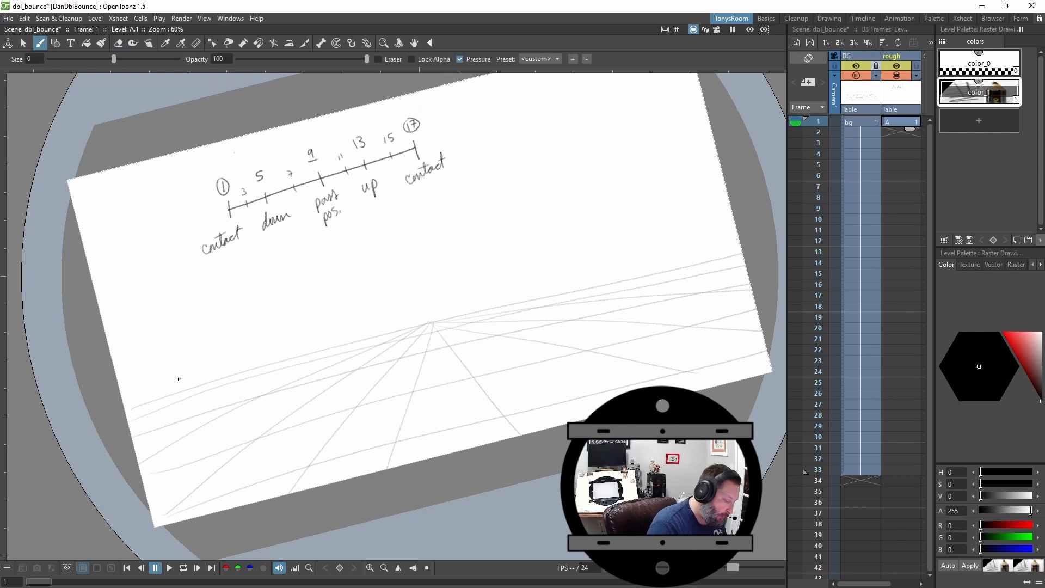
{"action": "mouse_move", "coordinate": [208, 421]}
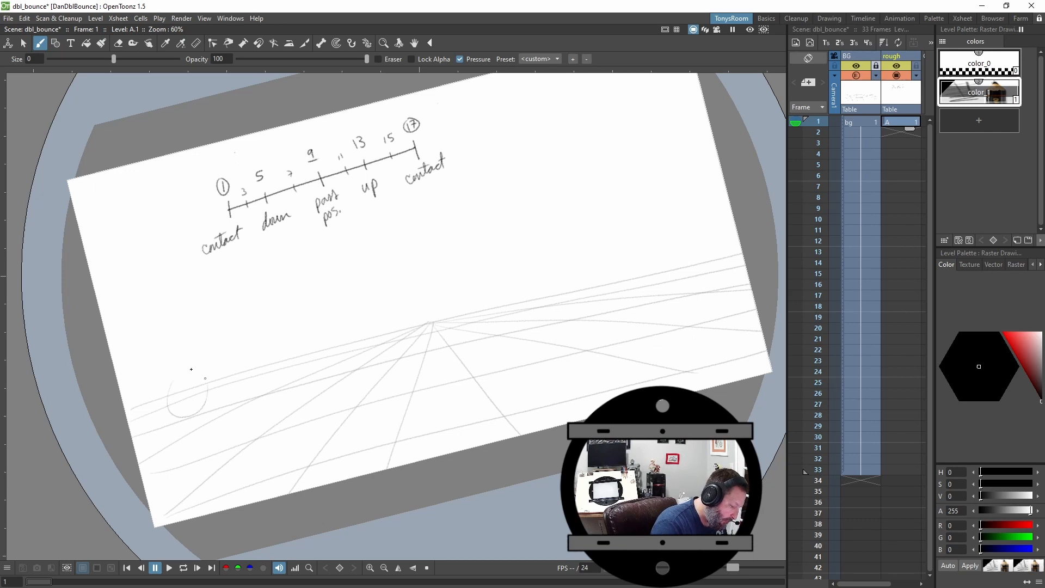
- Sketch the rough key poses for frames 1, 5 and 9 under the chart
{"action": "left_click_drag", "start_coordinate": [189, 380], "coordinate": [210, 449]}
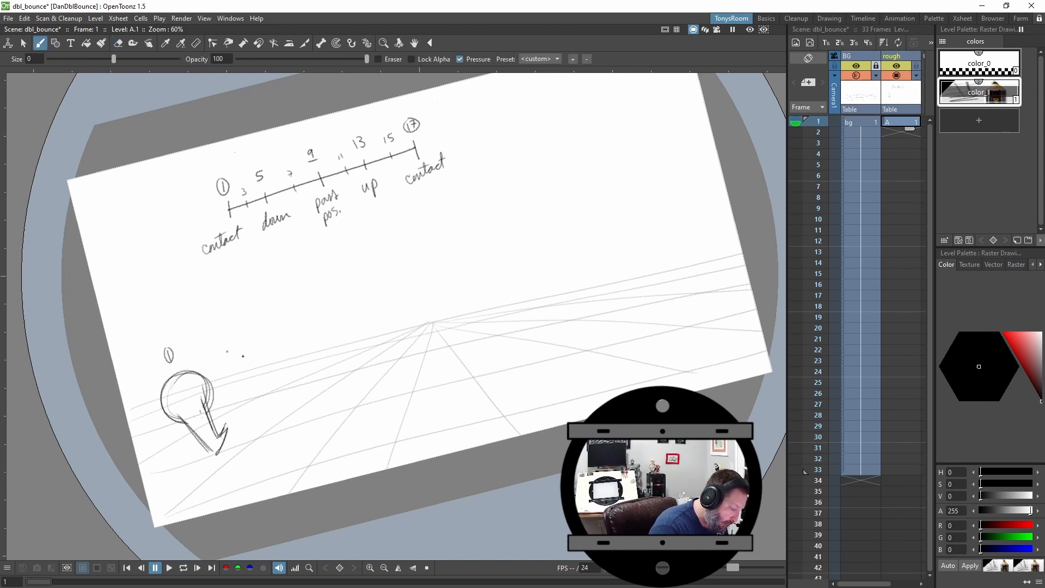
{"action": "left_click_drag", "start_coordinate": [240, 361], "coordinate": [279, 399]}
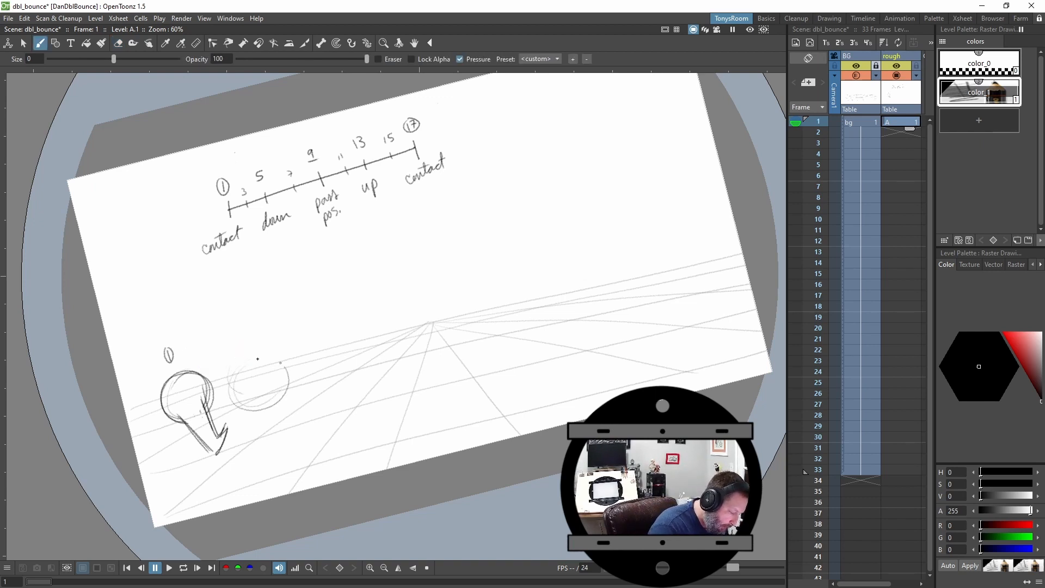
{"action": "left_click_drag", "start_coordinate": [232, 367], "coordinate": [279, 400]}
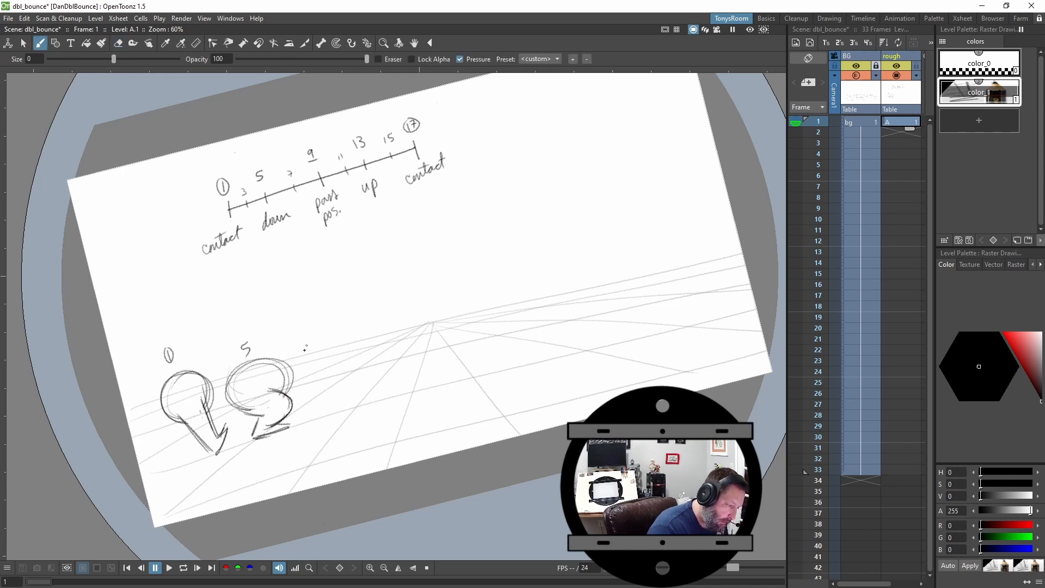
{"action": "left_click_drag", "start_coordinate": [307, 343], "coordinate": [326, 363]}
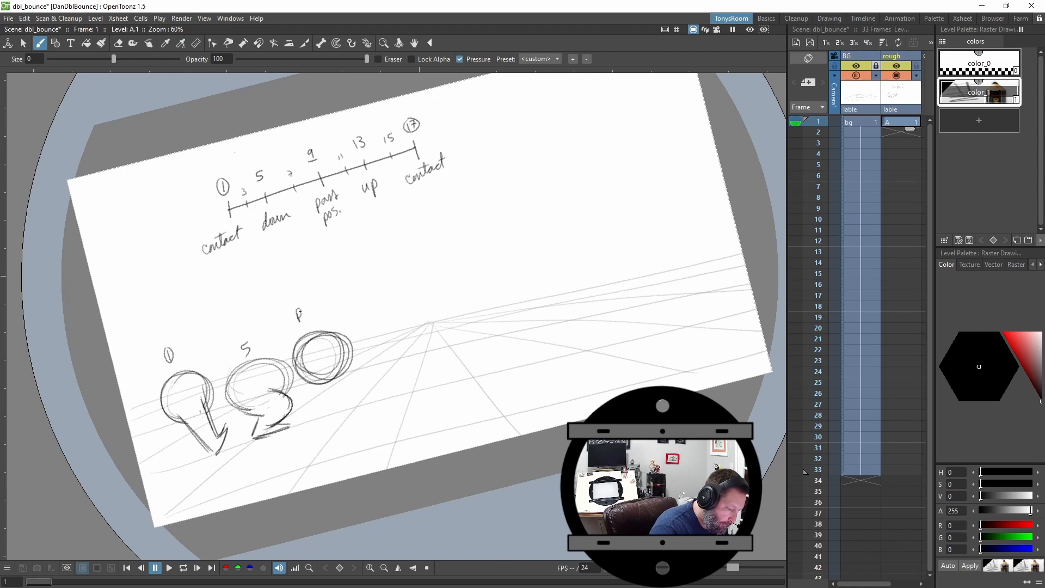
{"action": "left_click_drag", "start_coordinate": [299, 296], "coordinate": [320, 314]}
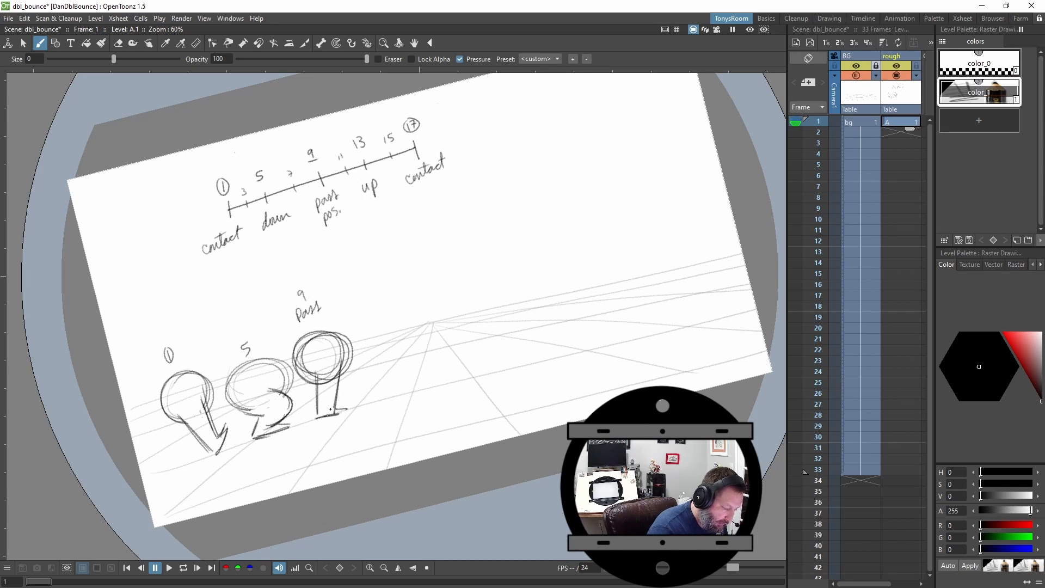
- Sketch the frame 13 poses and start the new 1–17 chart on drawing 2
{"action": "left_click", "coordinate": [118, 43]}
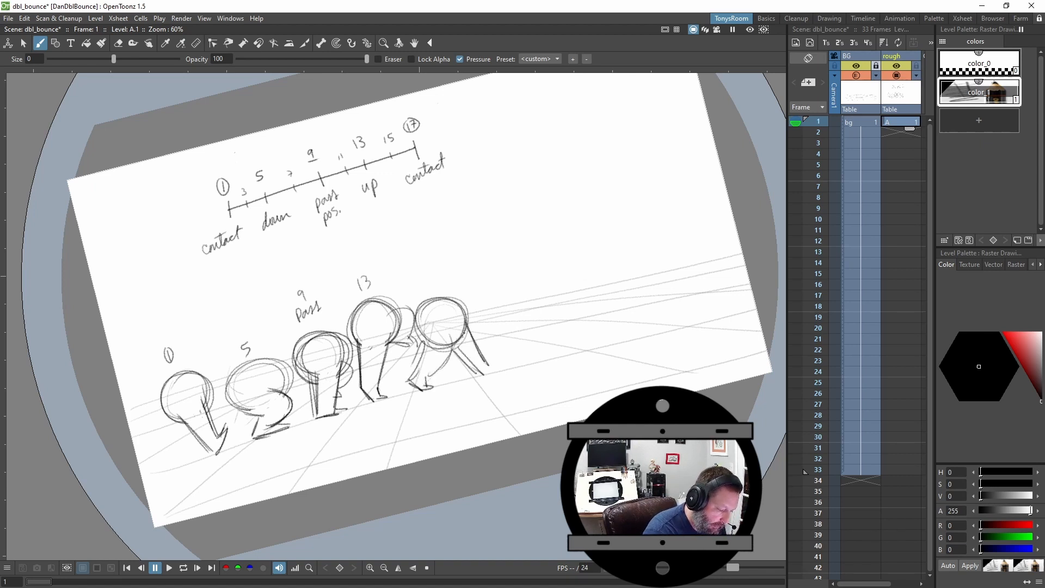
{"action": "left_click_drag", "start_coordinate": [452, 340], "coordinate": [496, 350]}
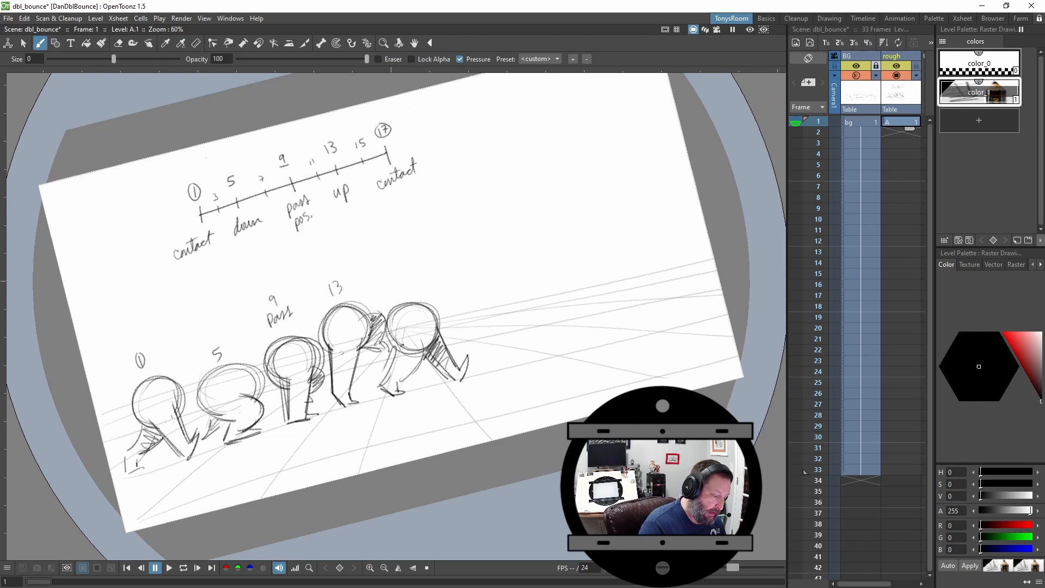
{"action": "left_click", "coordinate": [414, 42]}
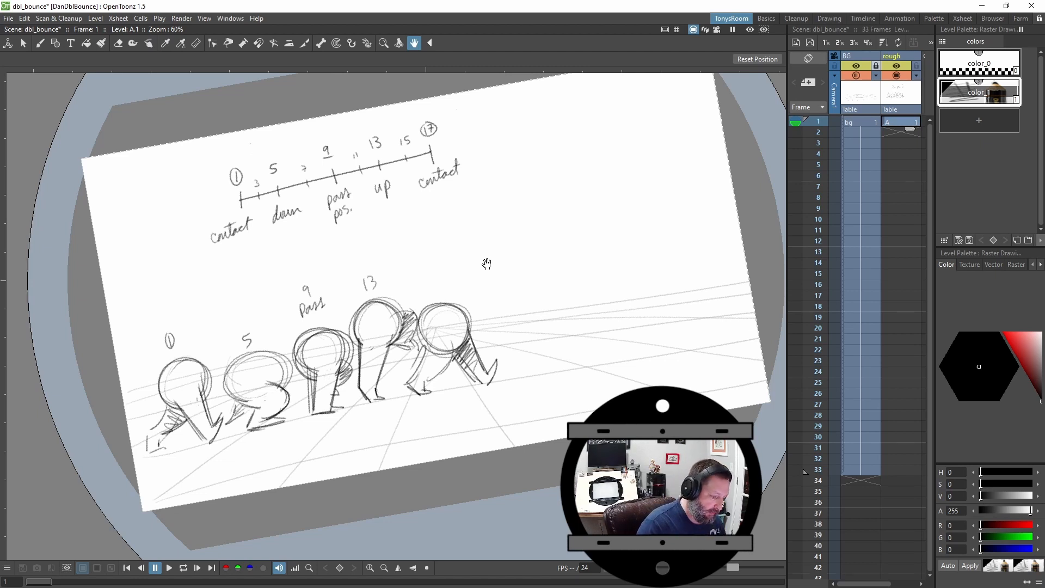
{"action": "left_click_drag", "start_coordinate": [487, 264], "coordinate": [550, 291]}
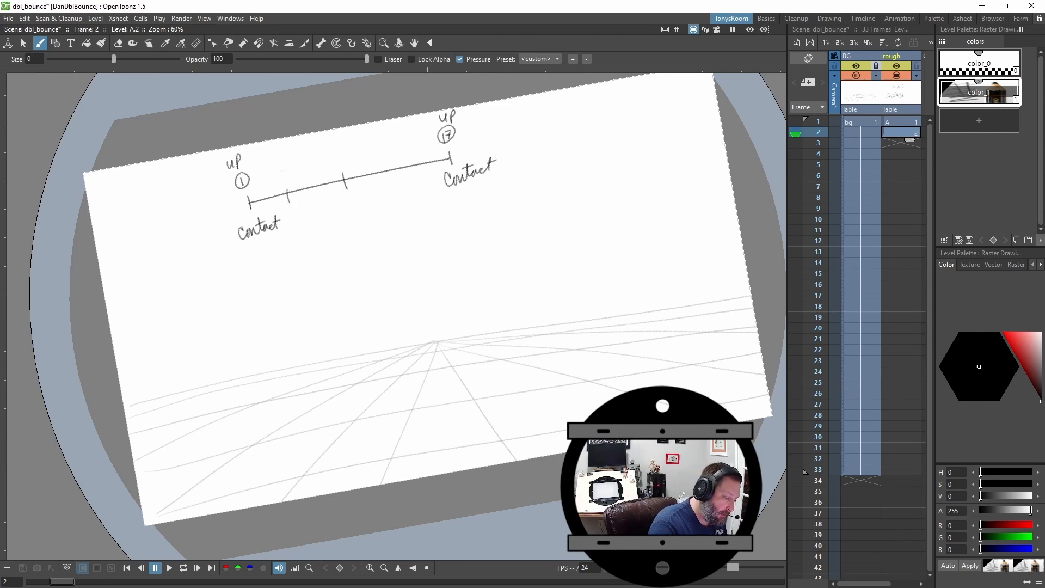
- Mark the 5, 9, 13 ticks on the chart and sketch the thumbnail up/down poses
{"action": "left_click", "coordinate": [283, 177]}
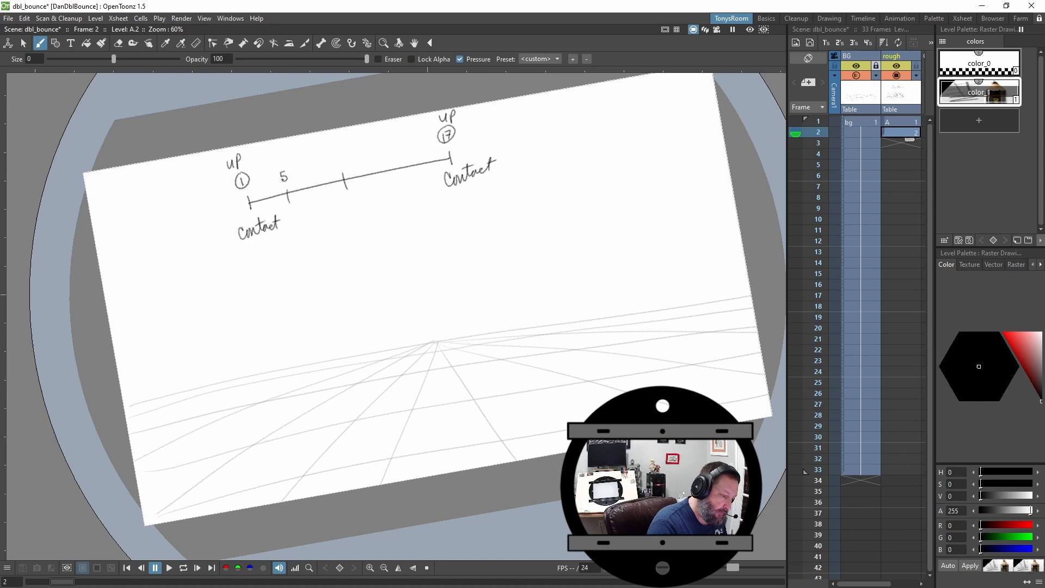
{"action": "left_click", "coordinate": [339, 150]}
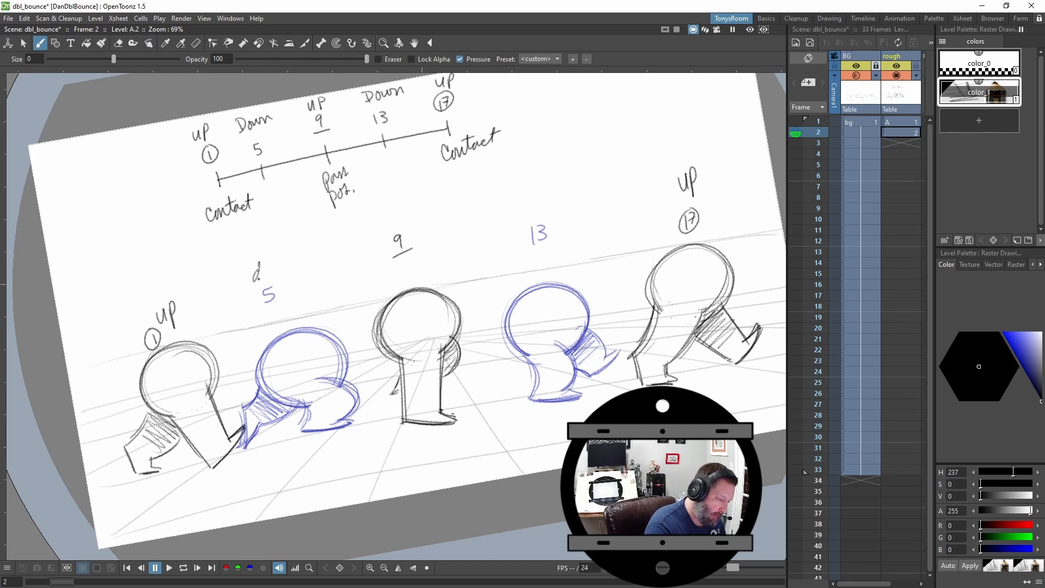
{"action": "left_click_drag", "start_coordinate": [254, 273], "coordinate": [292, 270]}
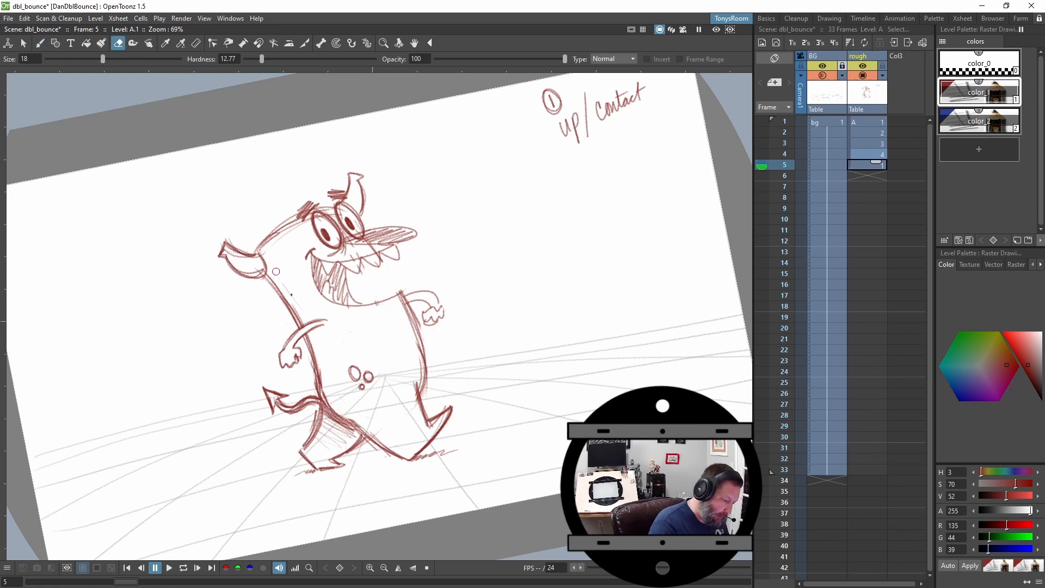
- Select rough-level Xsheet cells and draw the red monster keys for 1, 9 and 25
{"action": "left_click", "coordinate": [784, 153]}
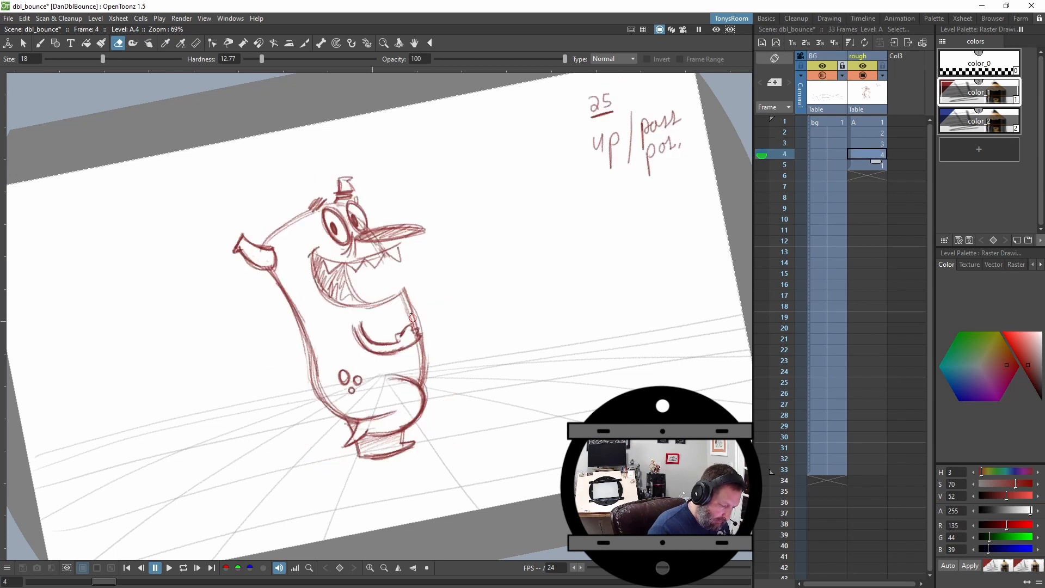
{"action": "left_click", "coordinate": [783, 175]}
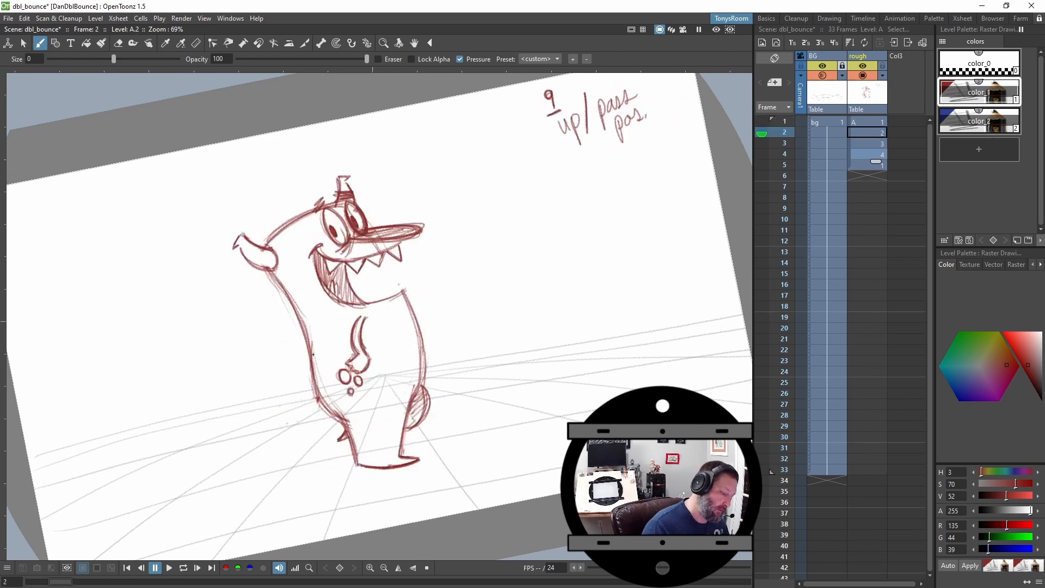
{"action": "left_click", "coordinate": [785, 120]}
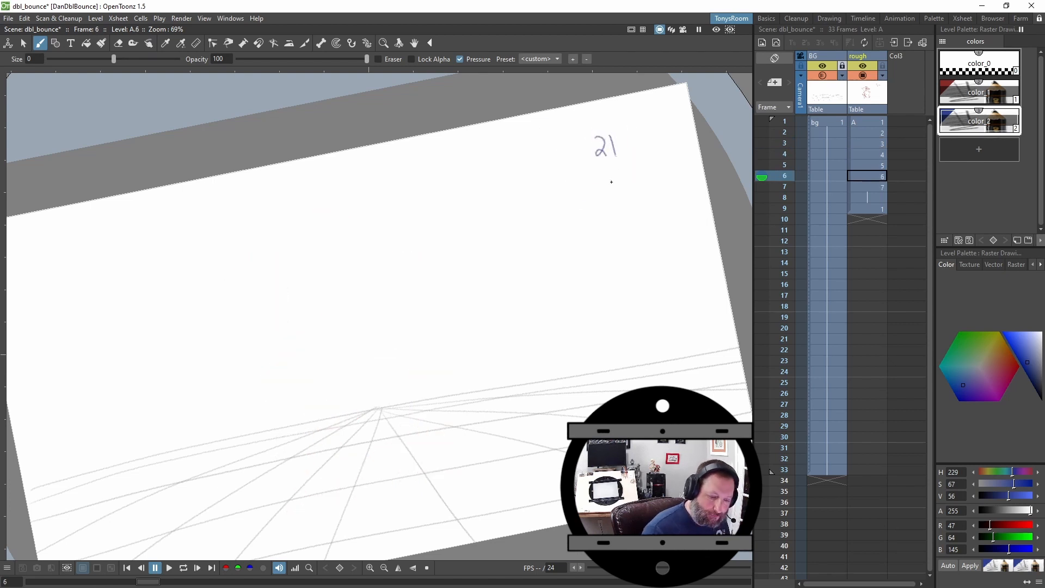
- Draw the blue down poses over the onion-skinned keys, extending rough to eight drawings
{"action": "left_click_drag", "start_coordinate": [589, 197], "coordinate": [616, 193]}
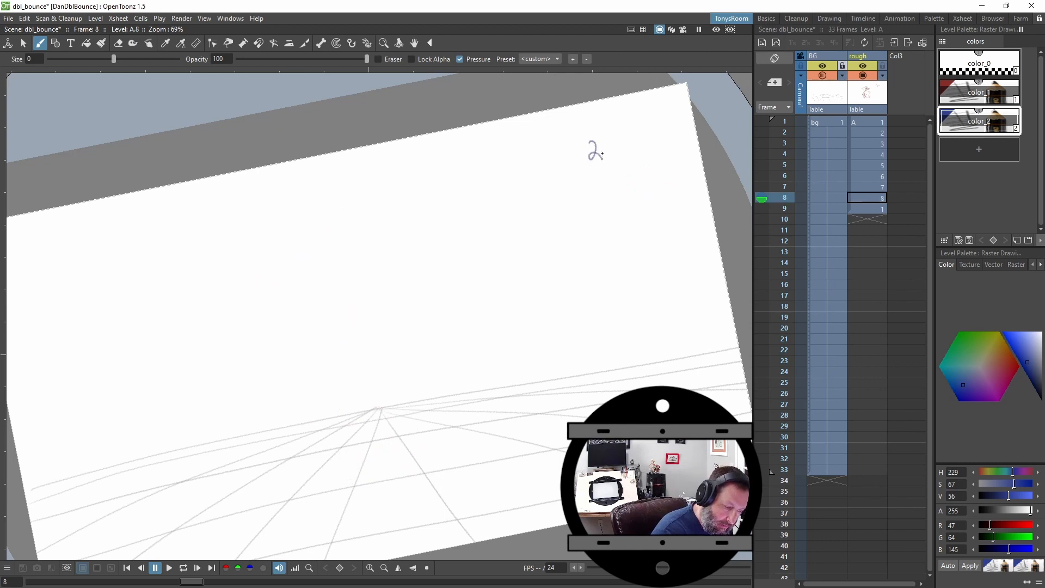
{"action": "left_click_drag", "start_coordinate": [587, 146], "coordinate": [610, 213]}
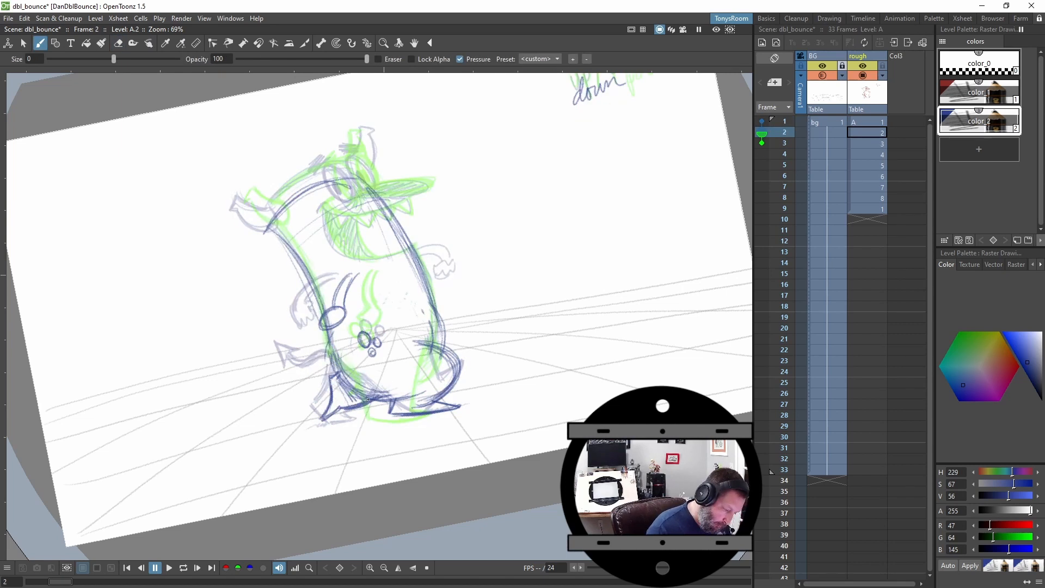
{"action": "left_click", "coordinate": [784, 121]}
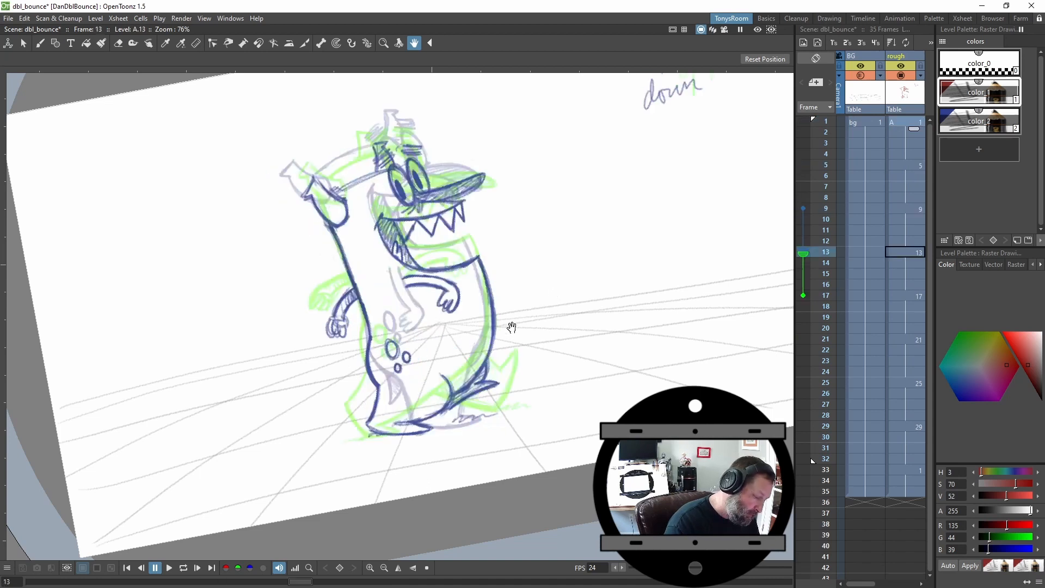
- Review the onion-skinned poses through frame 31 and save the dbl_bounce scene
{"action": "left_click", "coordinate": [826, 469]}
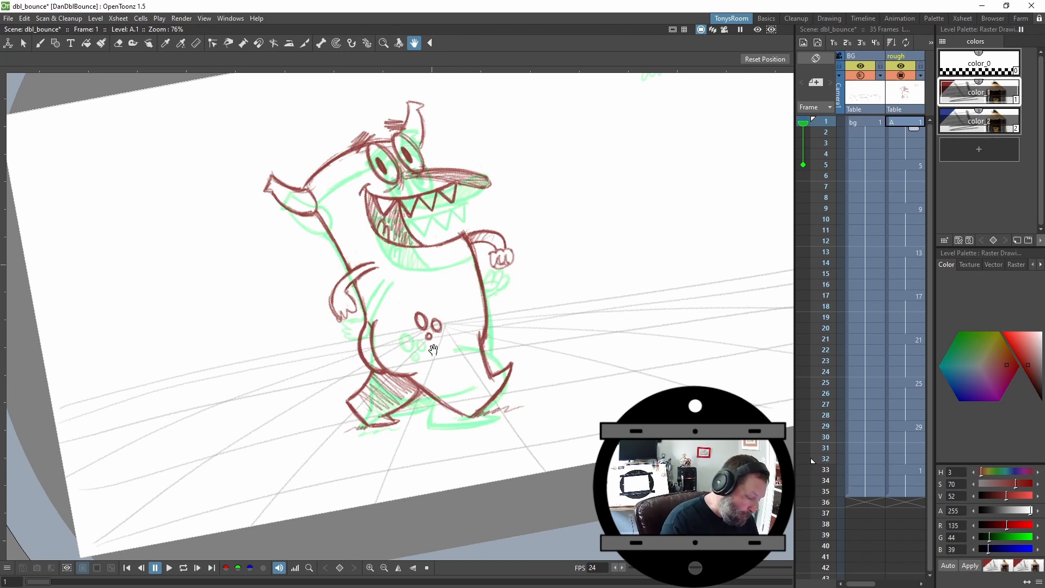
{"action": "left_click", "coordinate": [117, 43]}
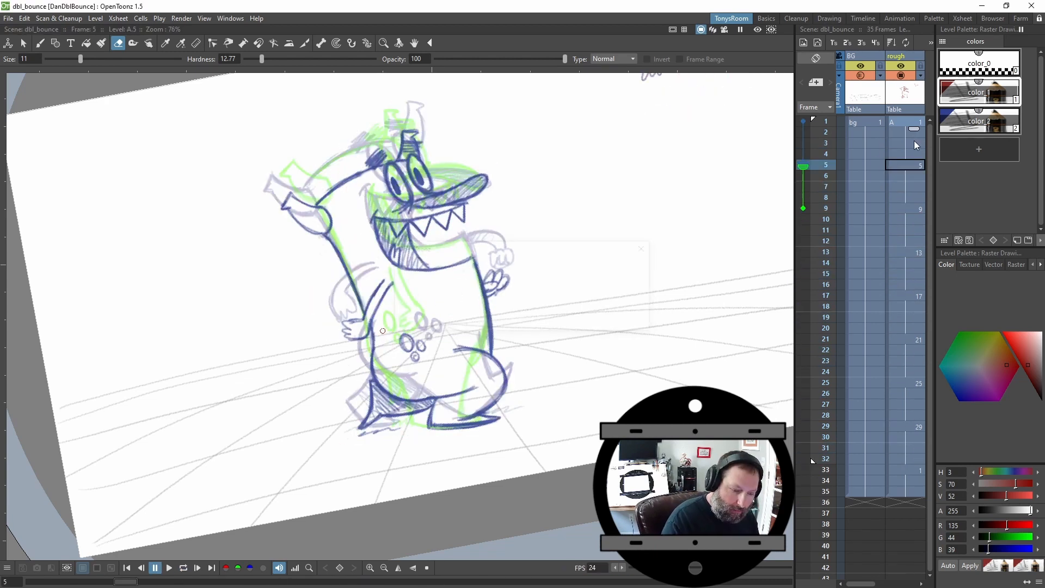
{"action": "left_click", "coordinate": [905, 142]}
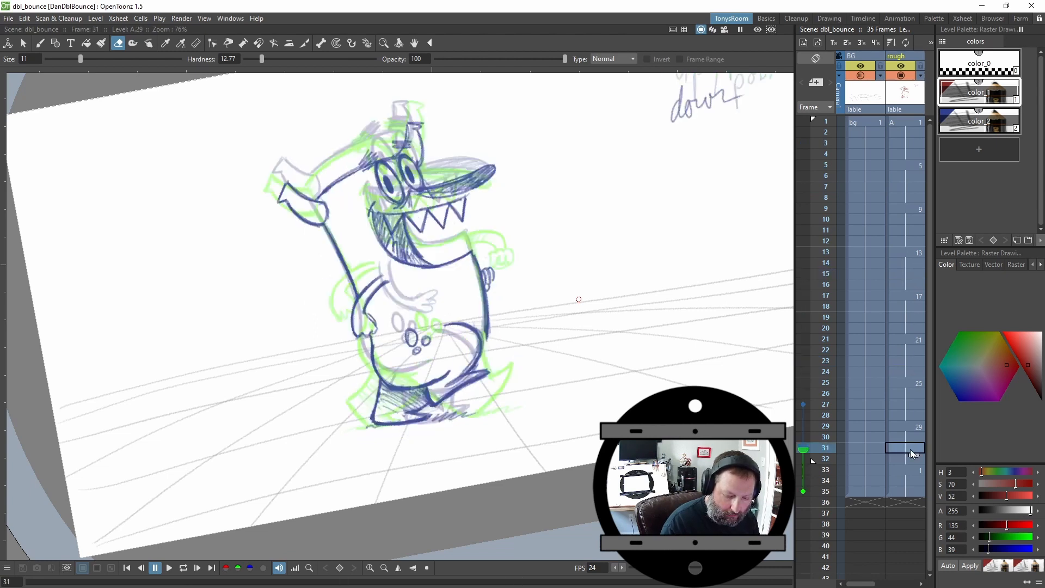
- Ink the black clean in-between monster pose at frame 11
{"action": "left_click", "coordinate": [126, 567]}
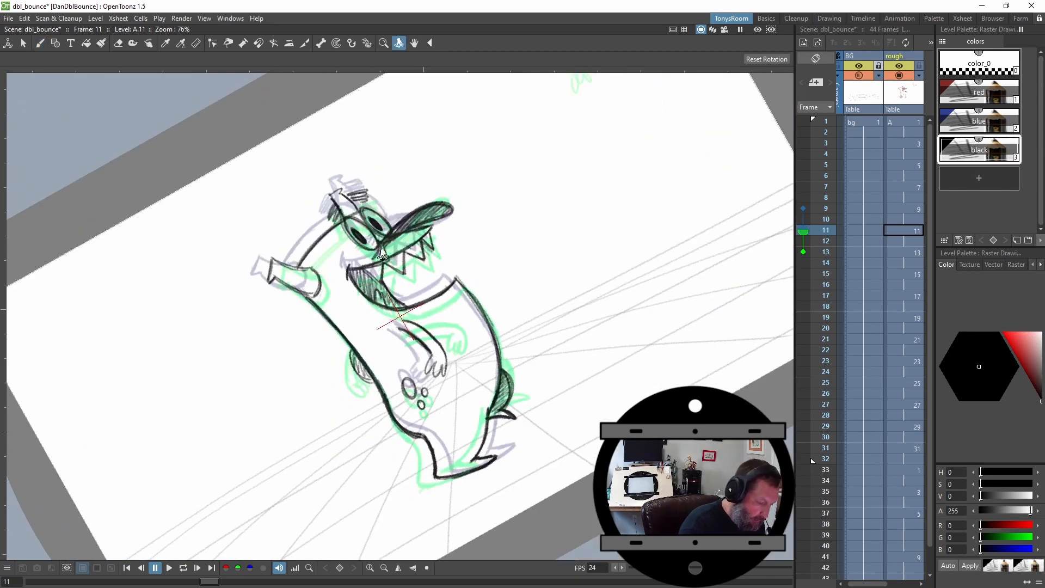
- Loop the cleaned black-line walk at 24 fps with the rough hidden
{"action": "left_click", "coordinate": [39, 43]}
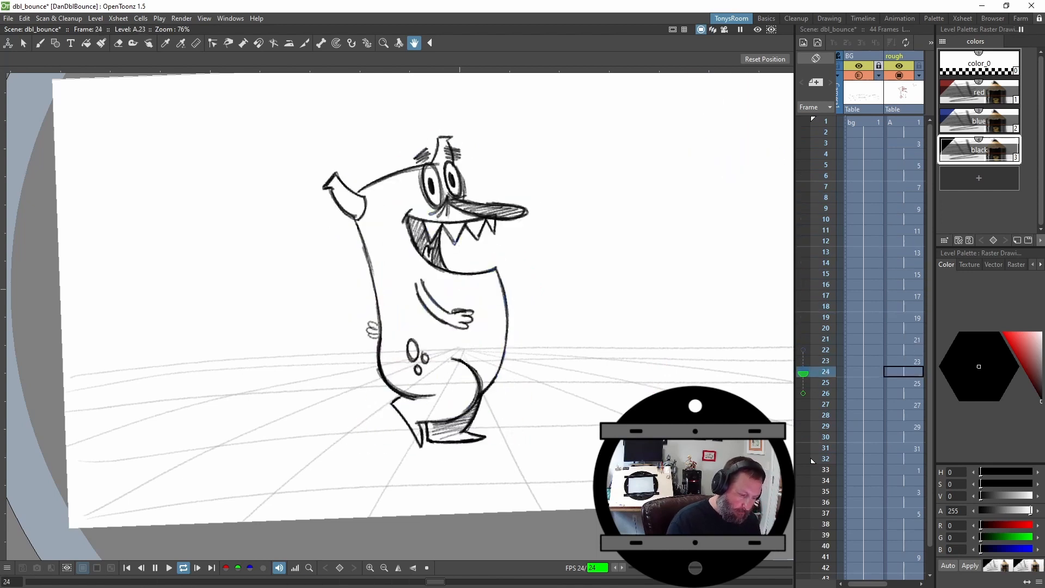
- Stop playback and select the empty column beside the red rough for a new raster level
{"action": "left_click", "coordinate": [167, 567]}
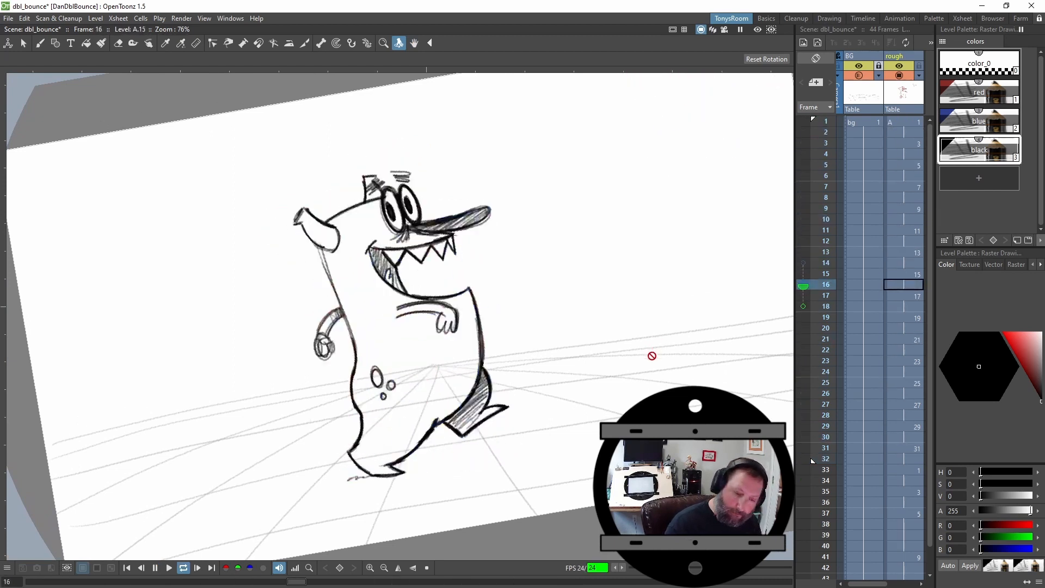
{"action": "left_click", "coordinate": [168, 569]}
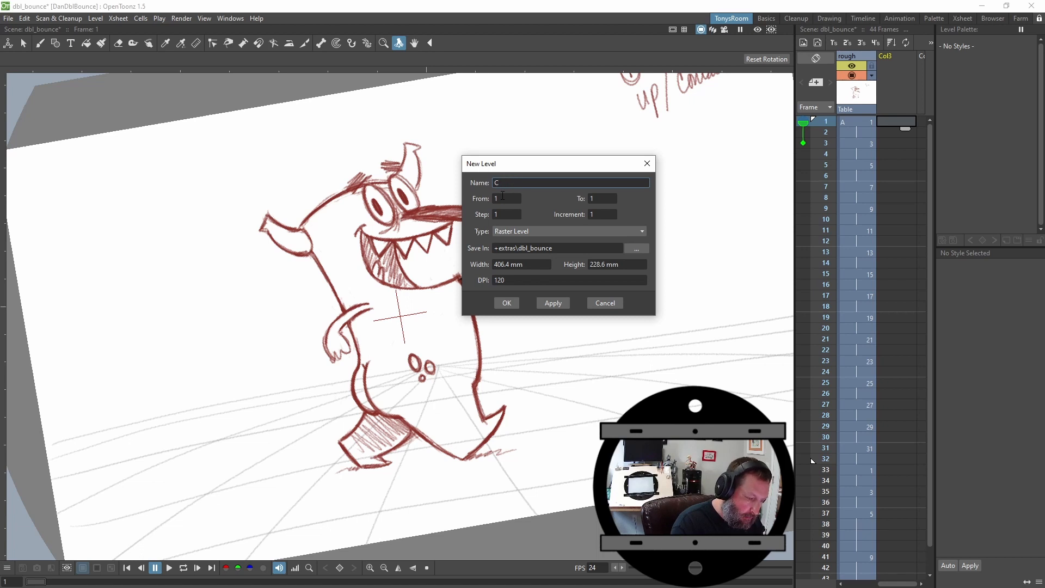
- Clear the suggested level name C and begin entering the replacement name starting with T
{"action": "key", "text": "Backspace"}
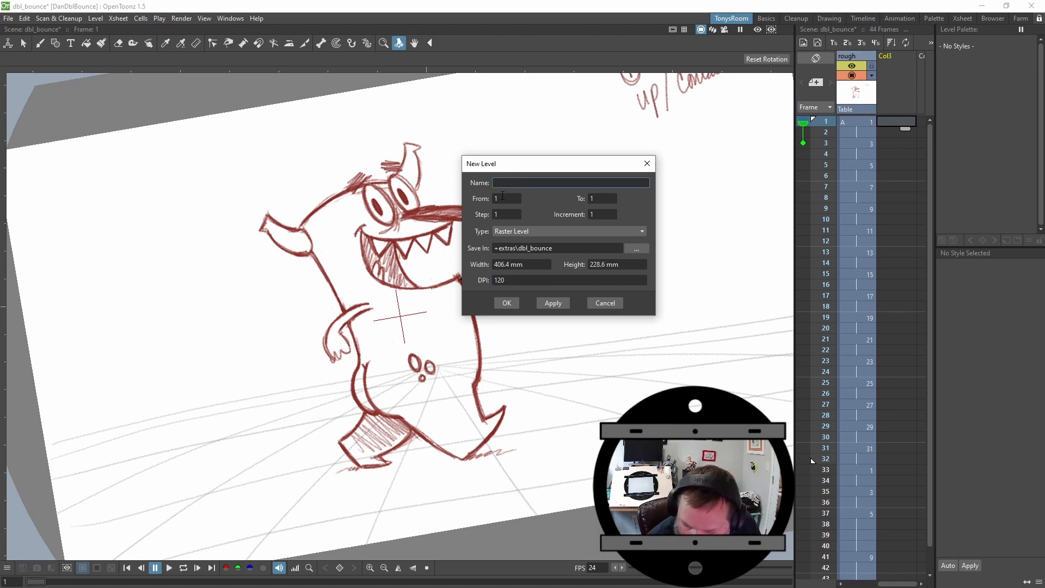
{"action": "type", "text": "T"}
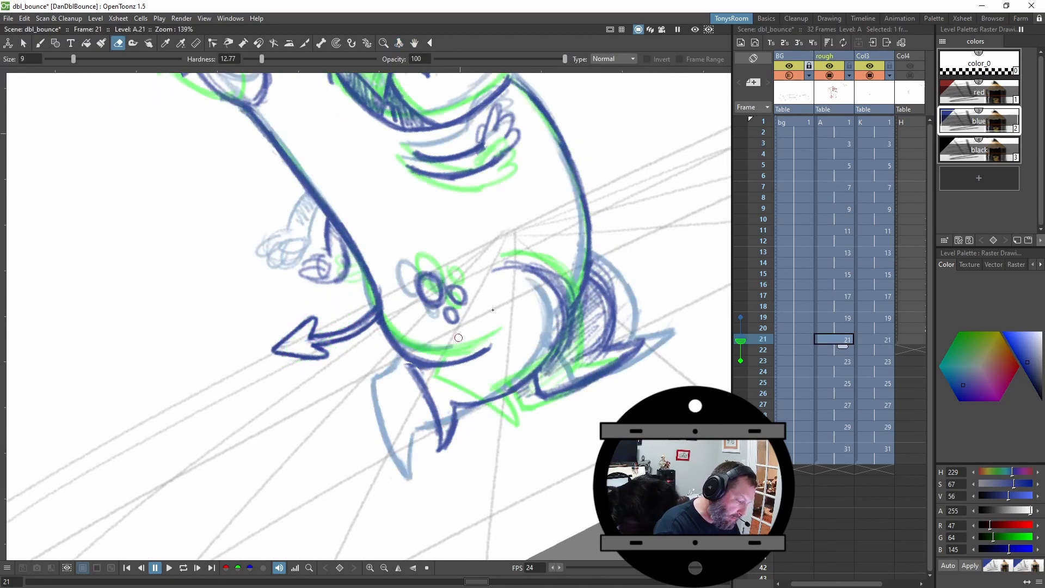
- Pick the Eraser tool to start cleaning the blue down-pose rough at frame 21
{"action": "left_click", "coordinate": [39, 43]}
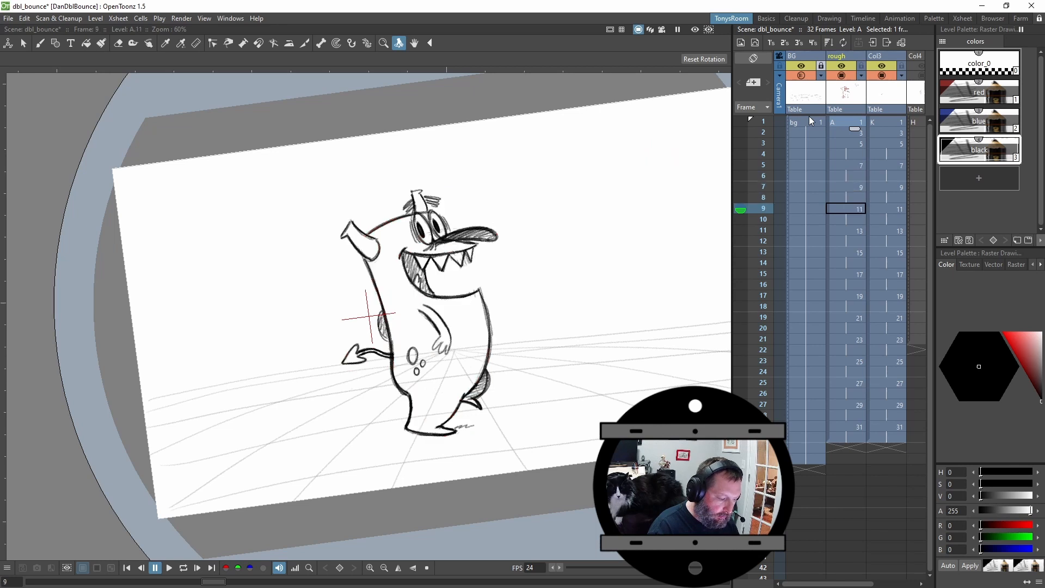
- Flip through the key poses of the walk, stepping to frame 17 in the Xsheet
{"action": "left_click", "coordinate": [763, 252]}
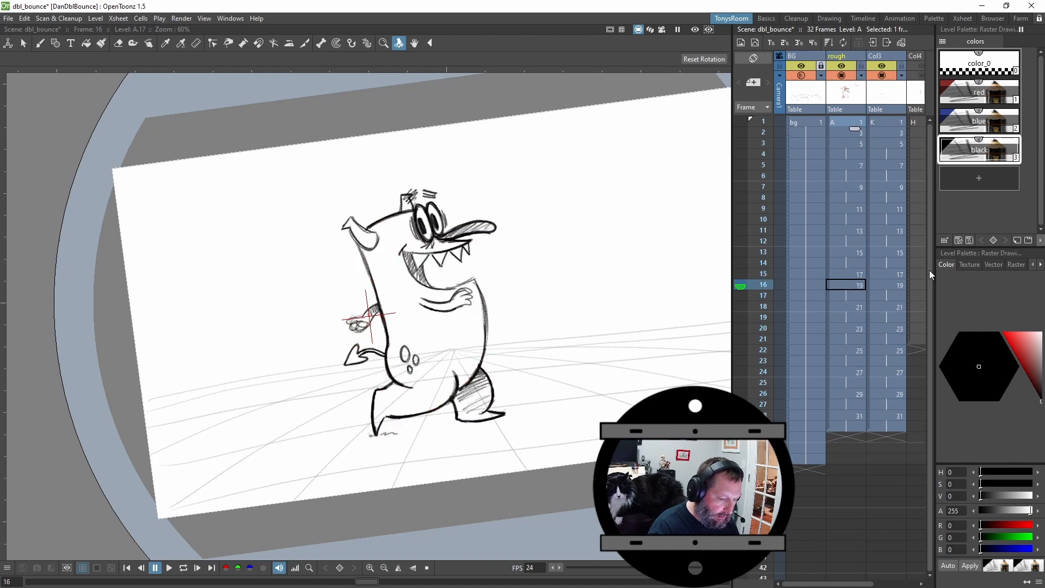
{"action": "left_click", "coordinate": [197, 569]}
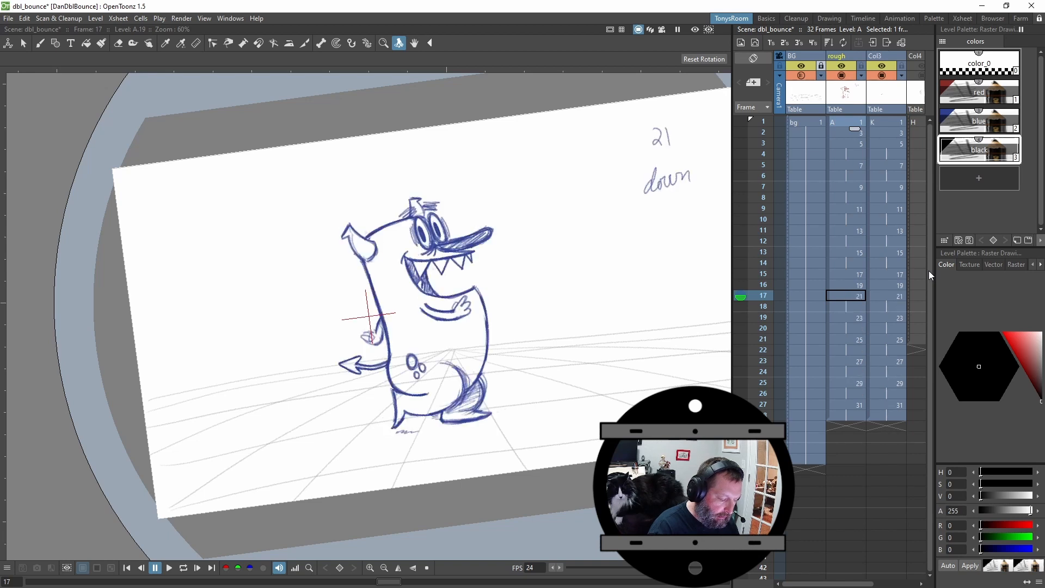
{"action": "left_click", "coordinate": [763, 285]}
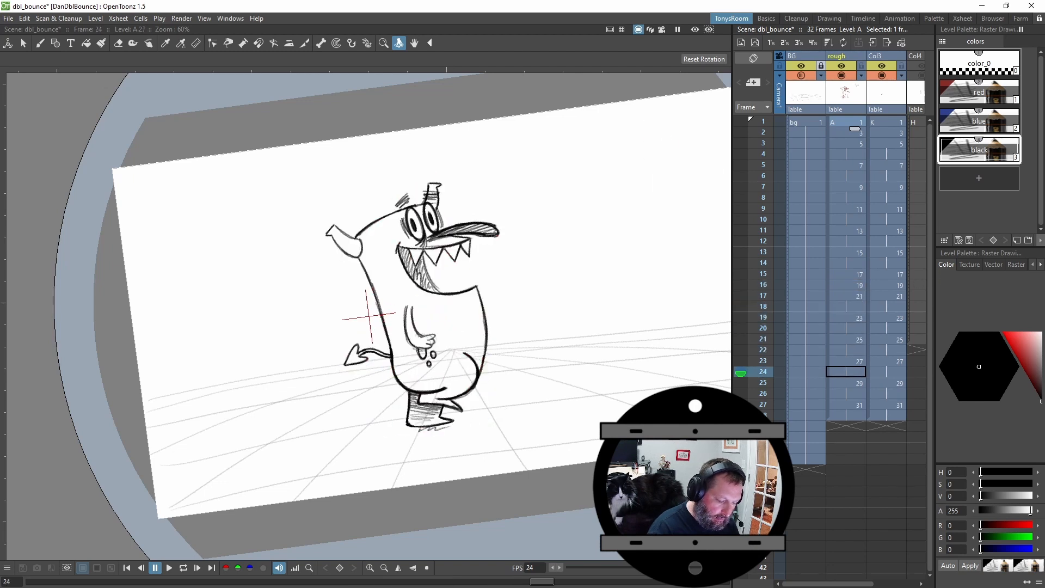
{"action": "mouse_move", "coordinate": [779, 415]}
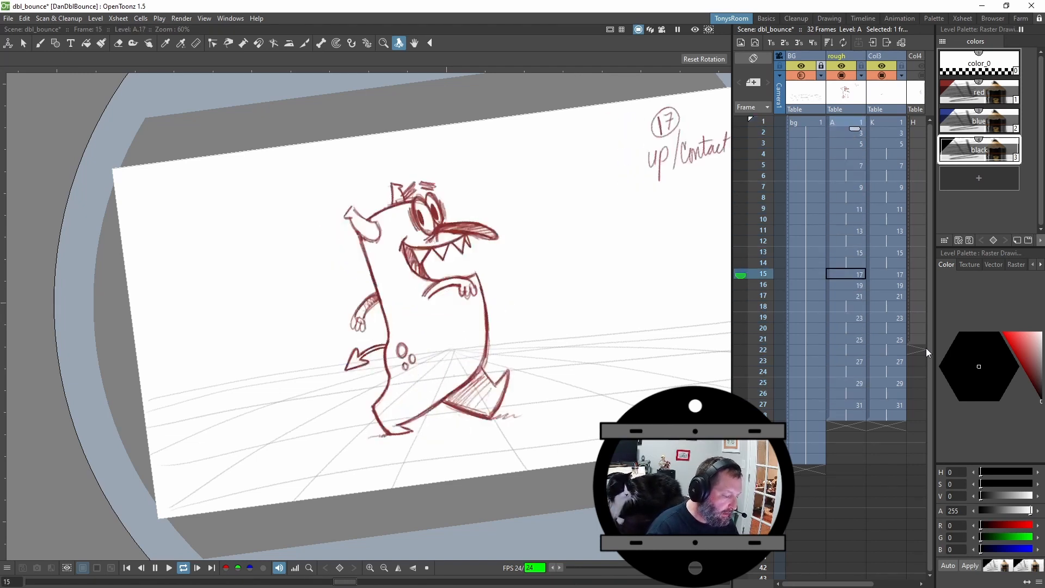
- Return to frame 7 and the first contact pose, then respace the rough cells lower in columns A and K
{"action": "left_click", "coordinate": [847, 186]}
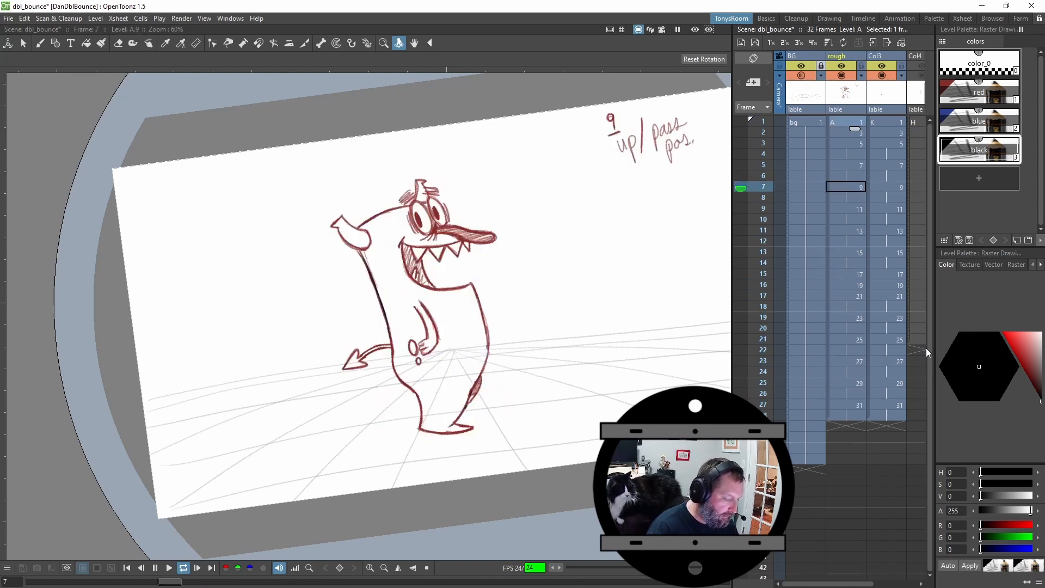
{"action": "left_click", "coordinate": [167, 567]}
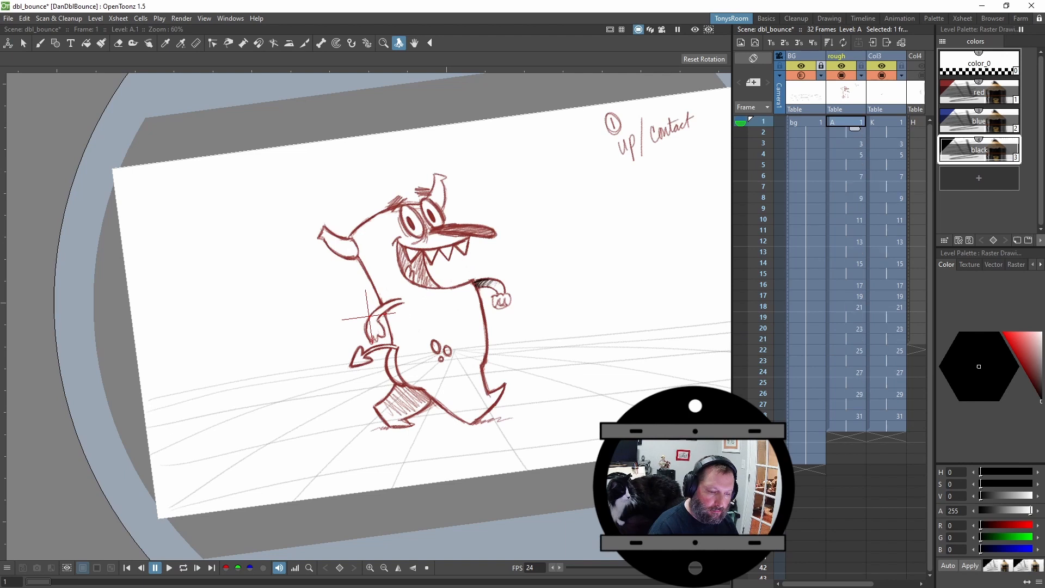
{"action": "left_click", "coordinate": [846, 186]}
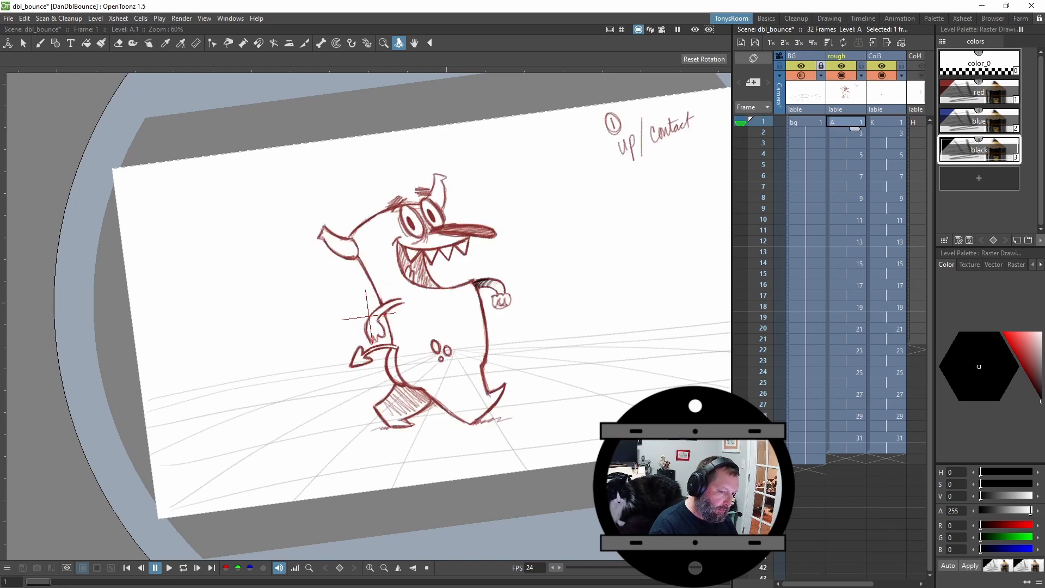
{"action": "left_click", "coordinate": [846, 284]}
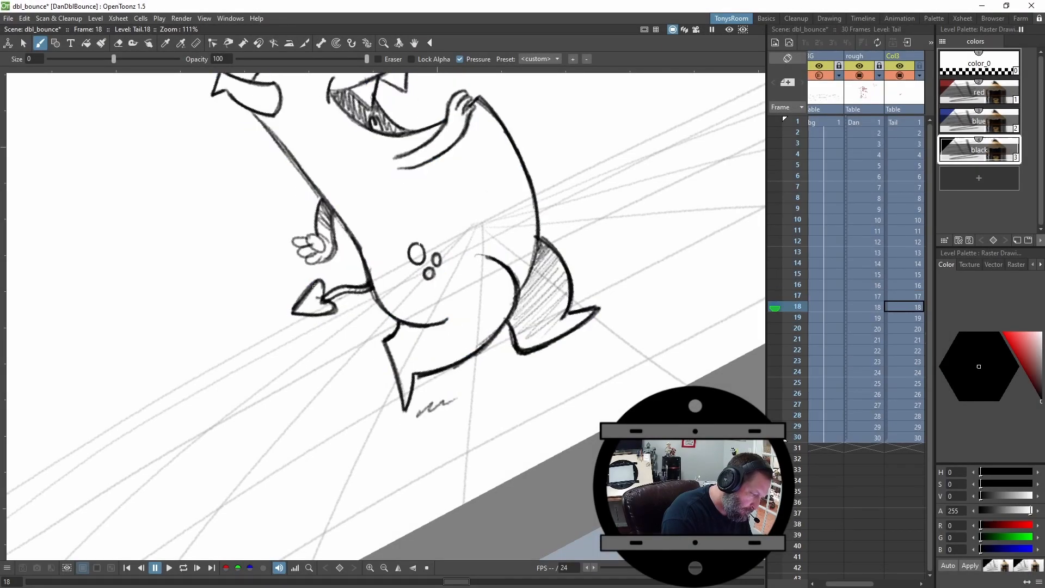
- Erase stray sketch marks from the Dan body drawing at frame 21, panning as needed
{"action": "left_click", "coordinate": [118, 43]}
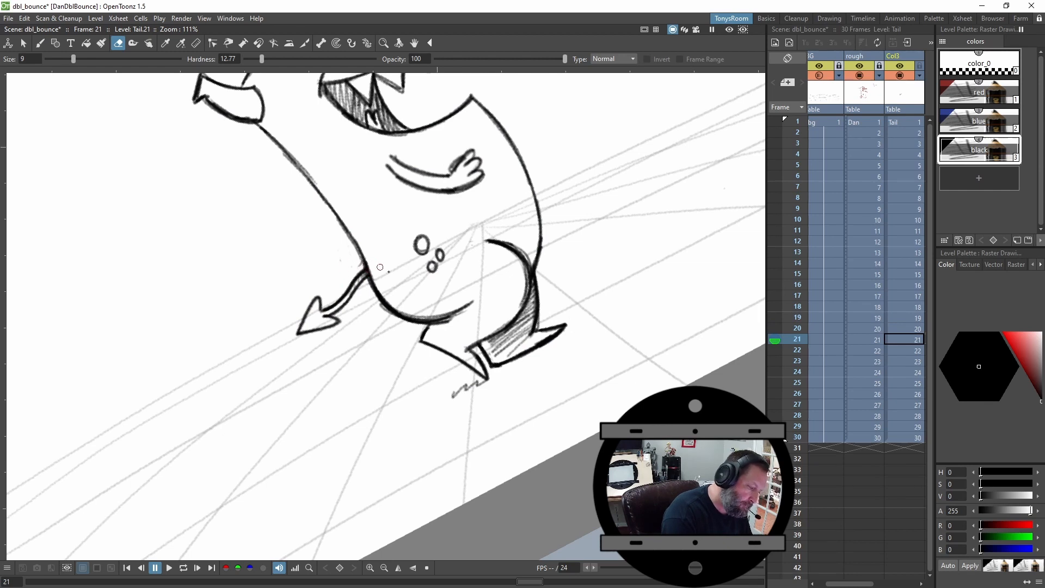
{"action": "left_click", "coordinate": [863, 340]}
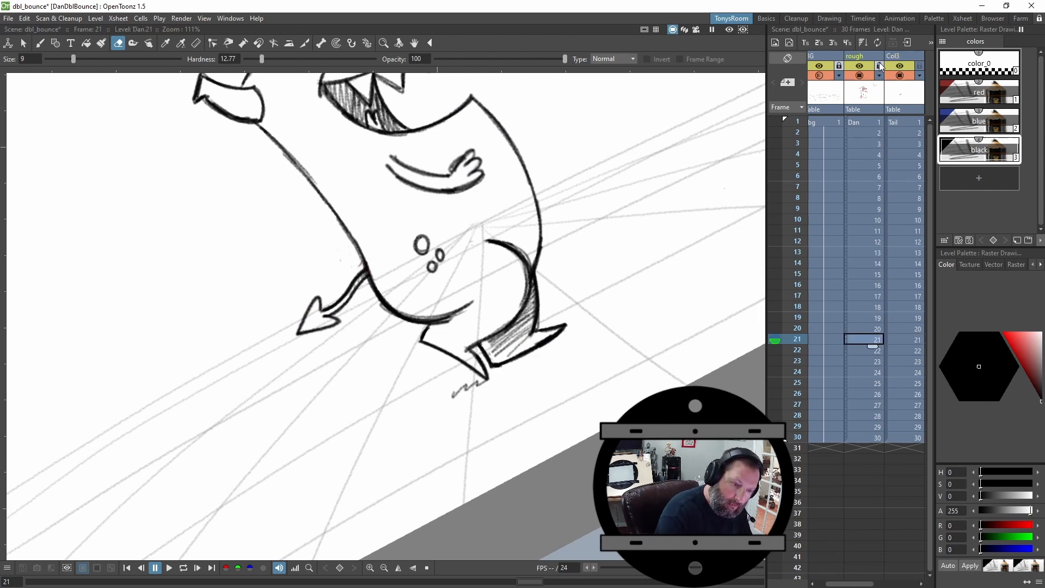
{"action": "mouse_move", "coordinate": [345, 262]}
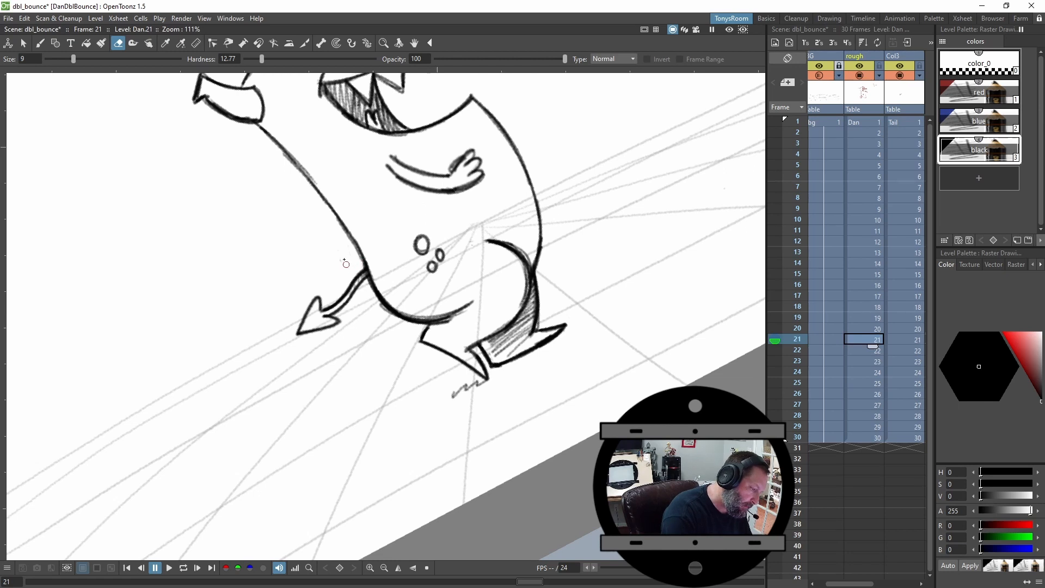
{"action": "mouse_move", "coordinate": [386, 316]}
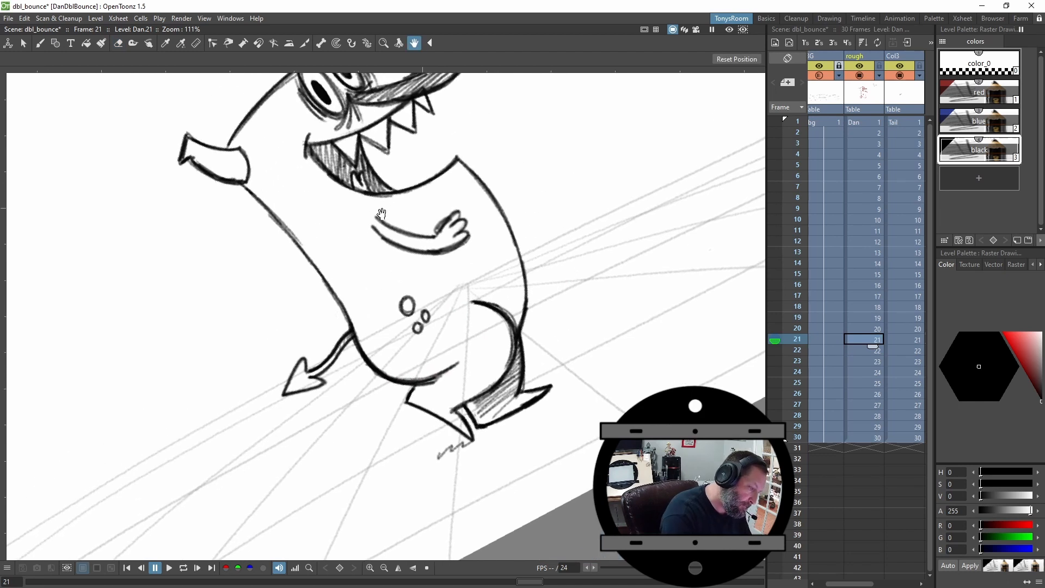
{"action": "left_click", "coordinate": [118, 43]}
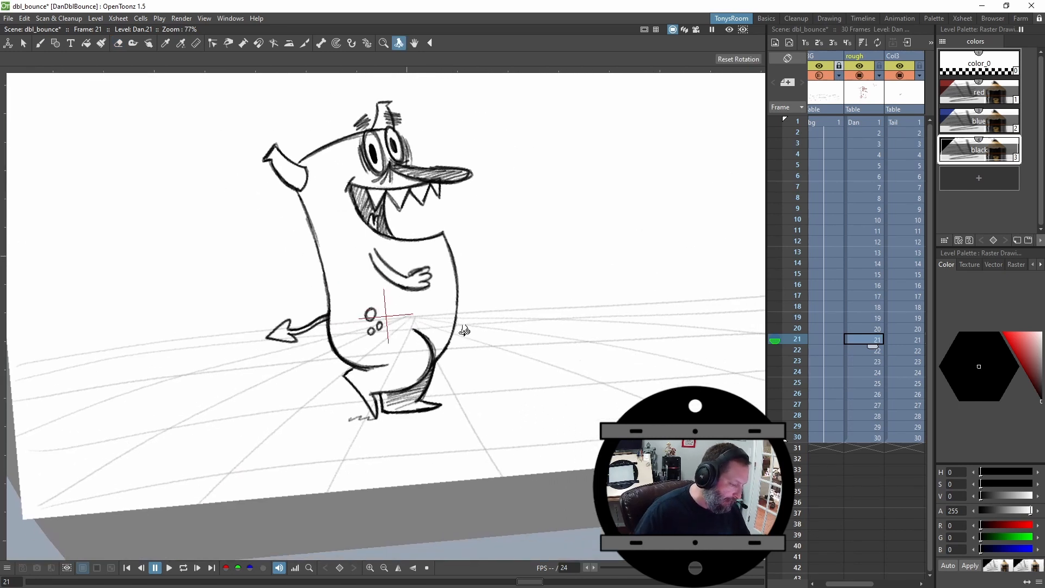
- Zoom out to check the full clean monster at frame 21, ready for eraser touch-ups
{"action": "left_click", "coordinate": [39, 43]}
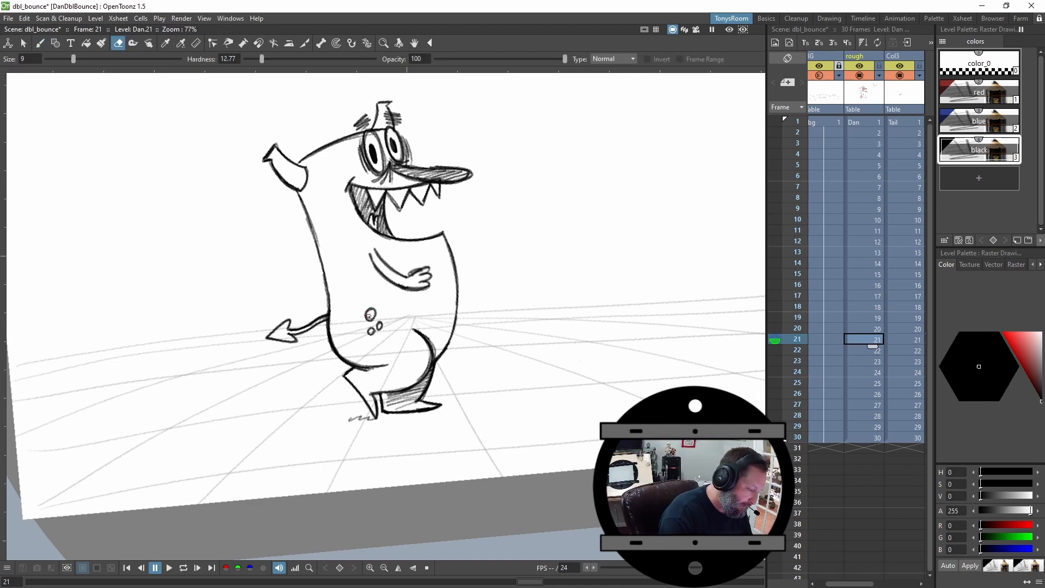
{"action": "left_click", "coordinate": [40, 42]}
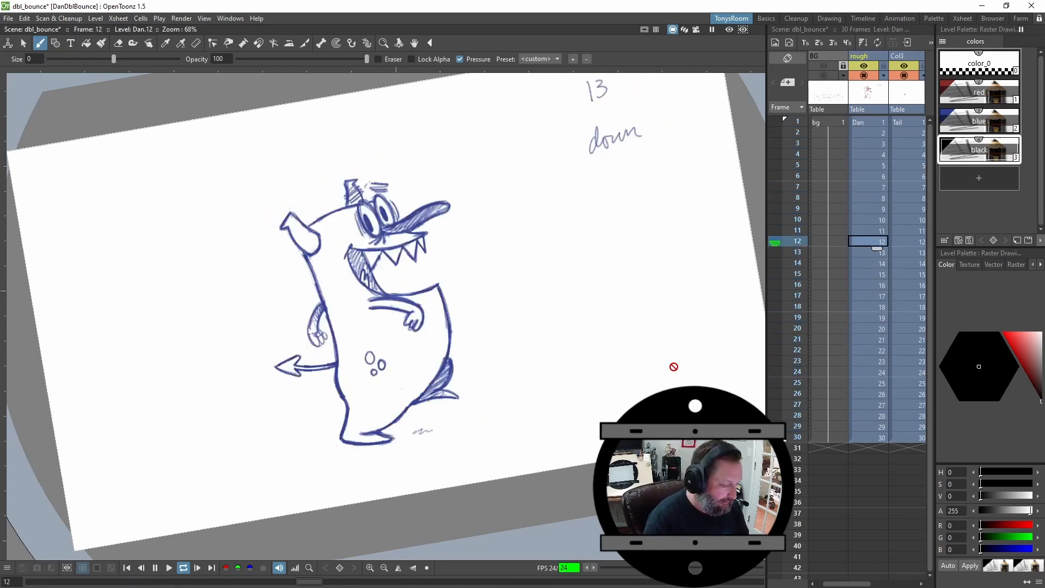
- Step back to frame 11 to compare its clean black pose with the blue rough at frame 12
{"action": "left_click", "coordinate": [867, 230]}
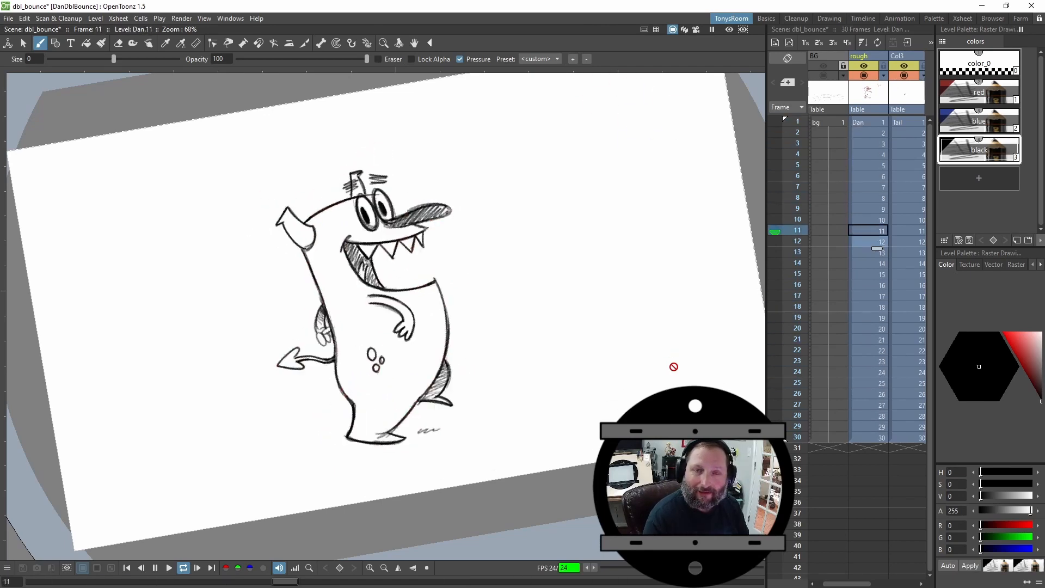